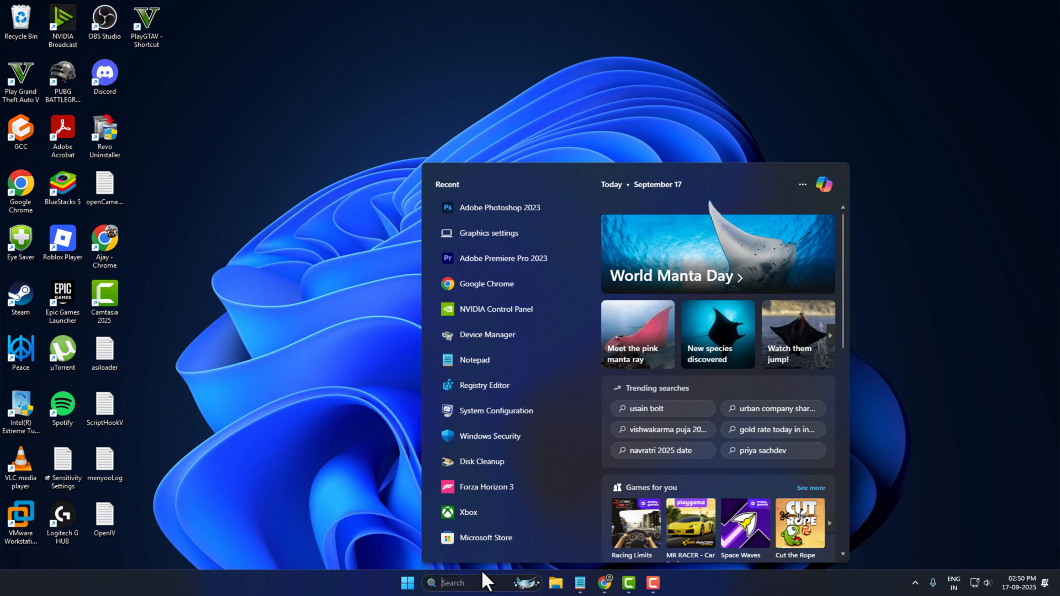
Locate the NVIDIA GeForce RTX 5080 under Display adapters in Device Manager.
text(device Manager)
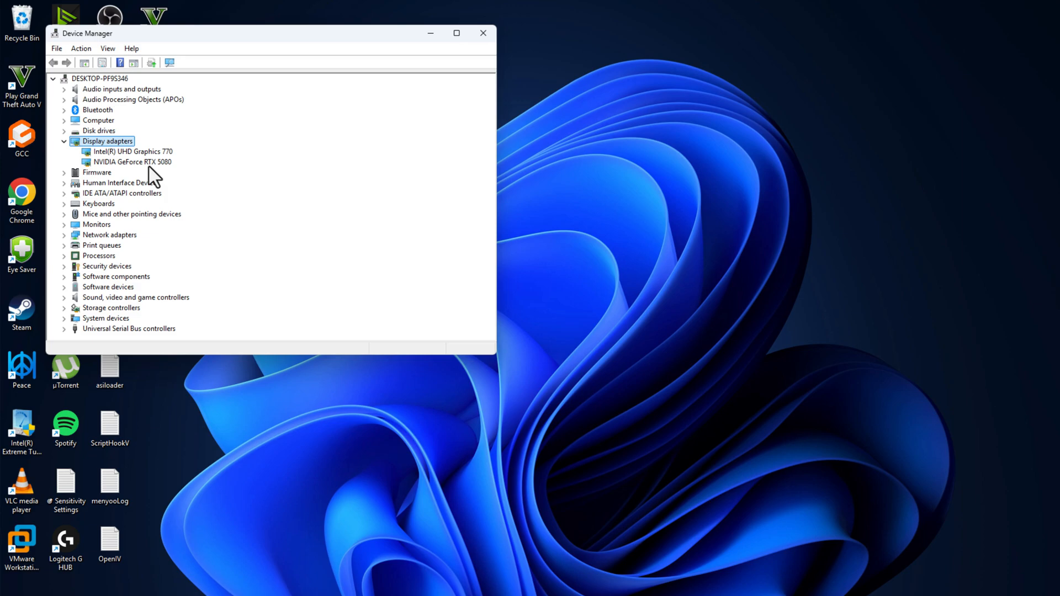
click(133, 161)
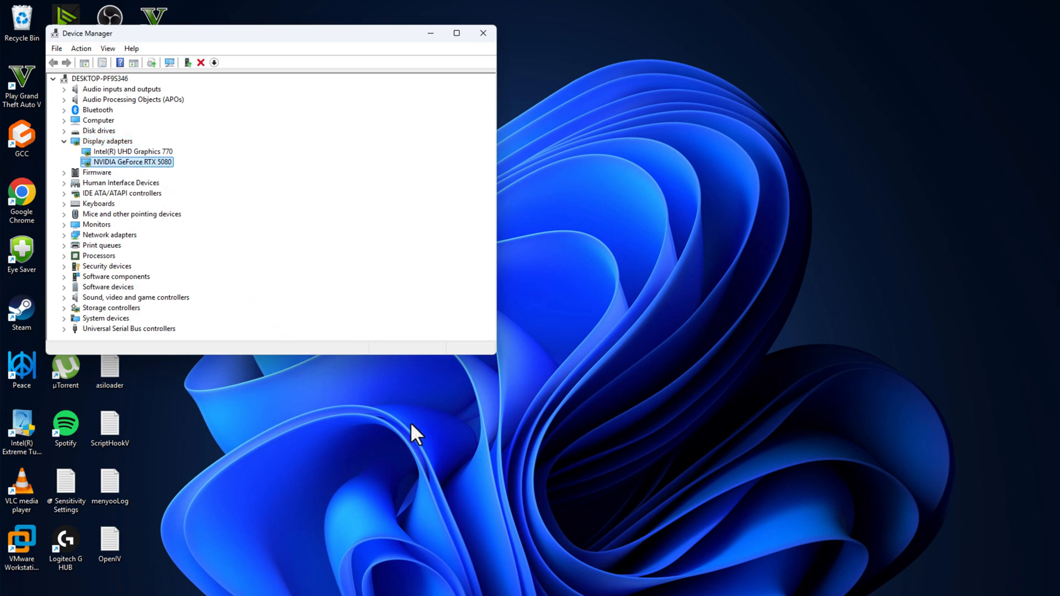
Search 'nvidia driver download' in Chrome and land on NVIDIA's official drivers page.
click(22, 196)
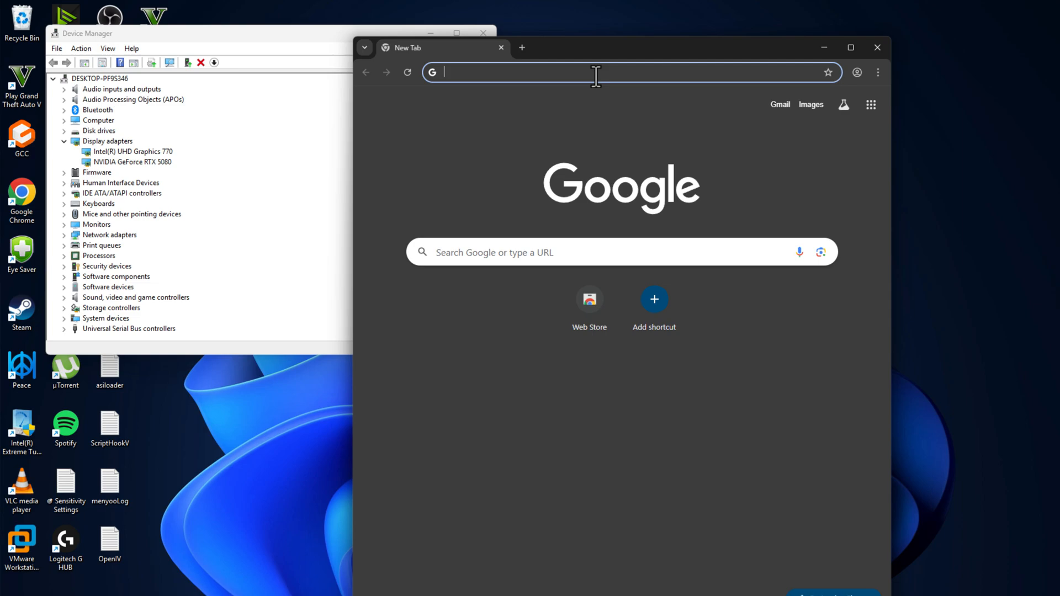
click(595, 73)
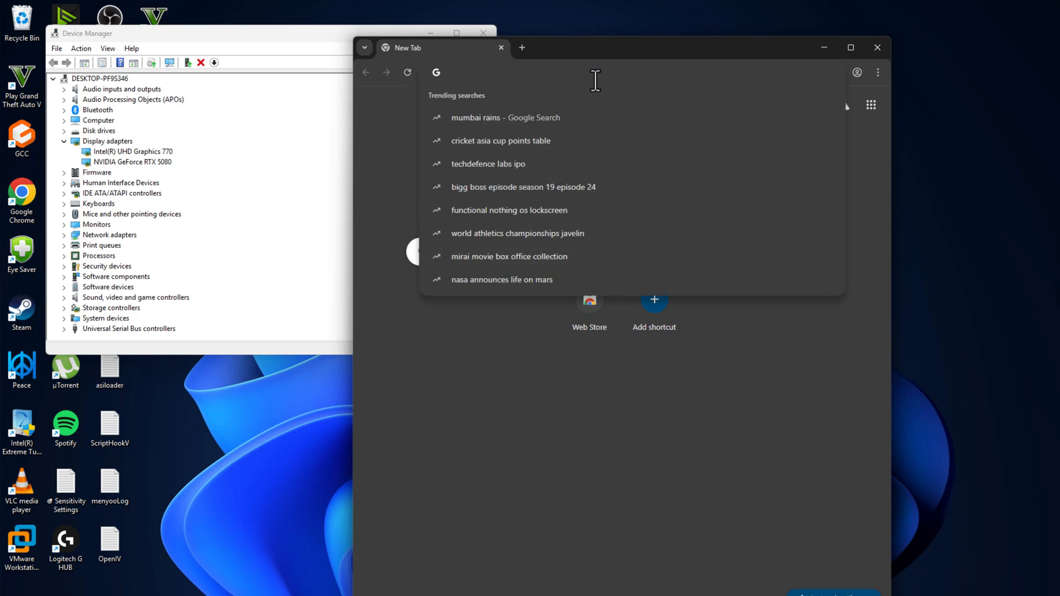
text(nvidia)
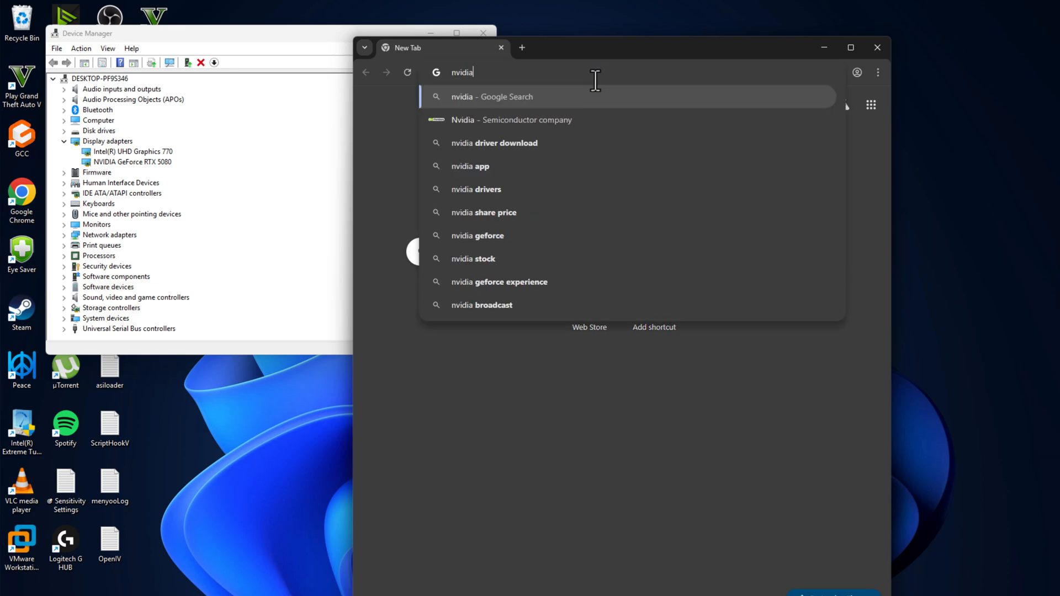
click(494, 142)
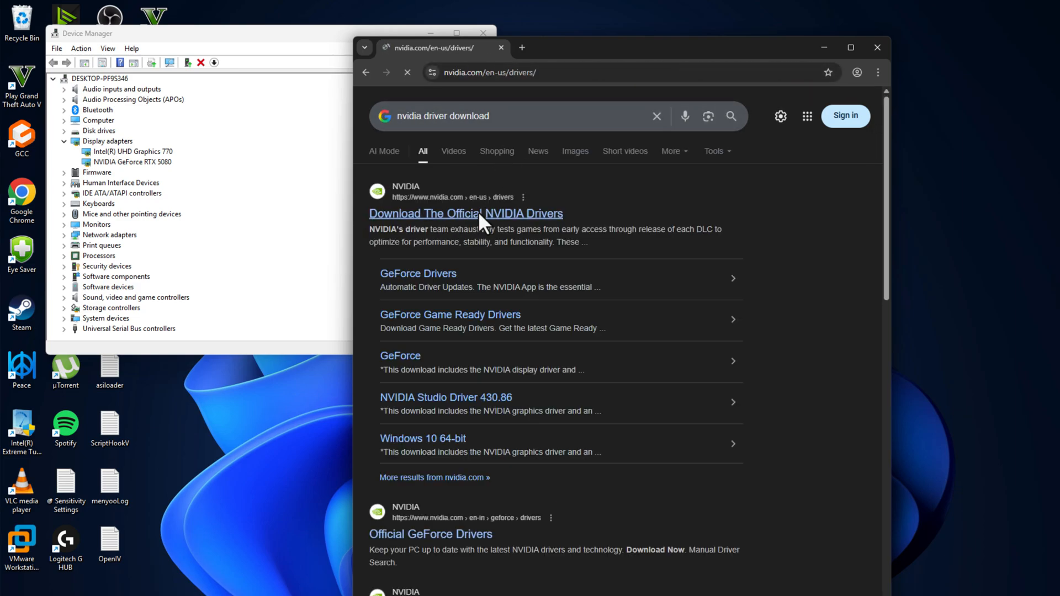
click(465, 213)
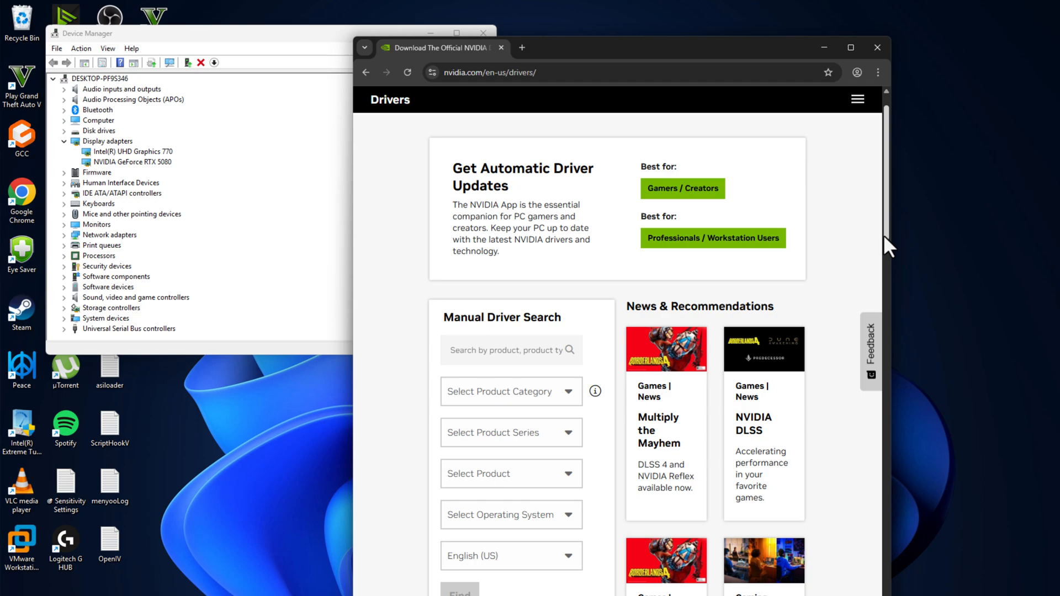
Choose GeForce, GeForce RTX 50 Series and NVIDIA GeForce RTX 5080 in Manual Driver Search.
scroll(down, 3)
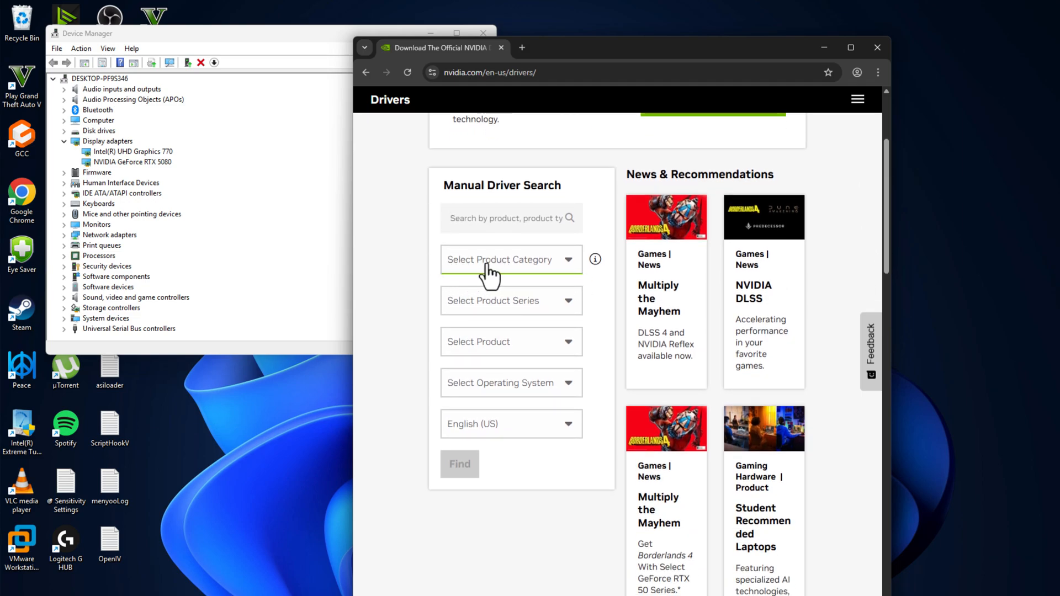
click(510, 258)
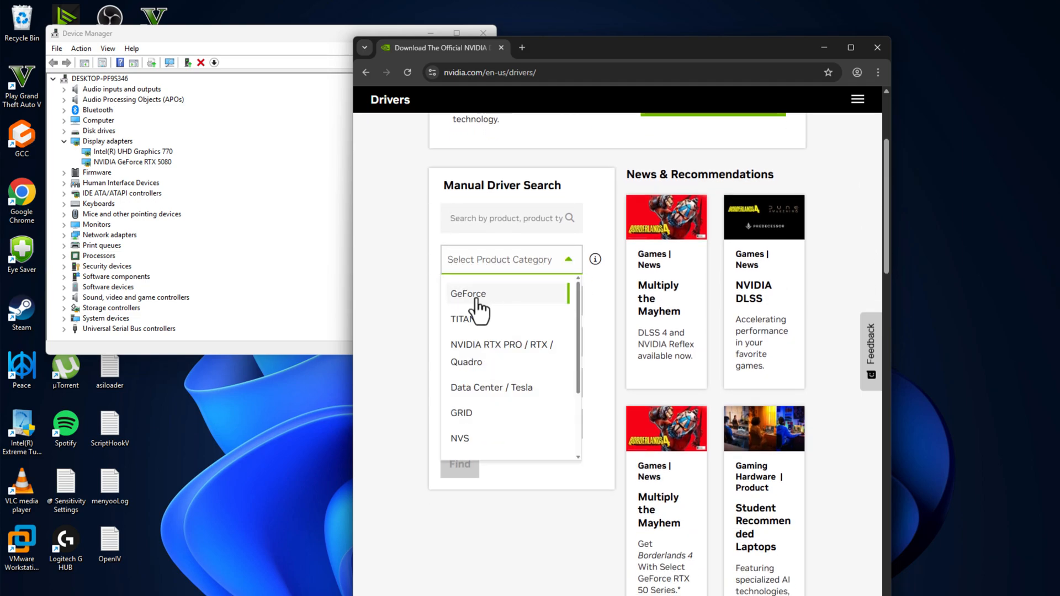
click(468, 294)
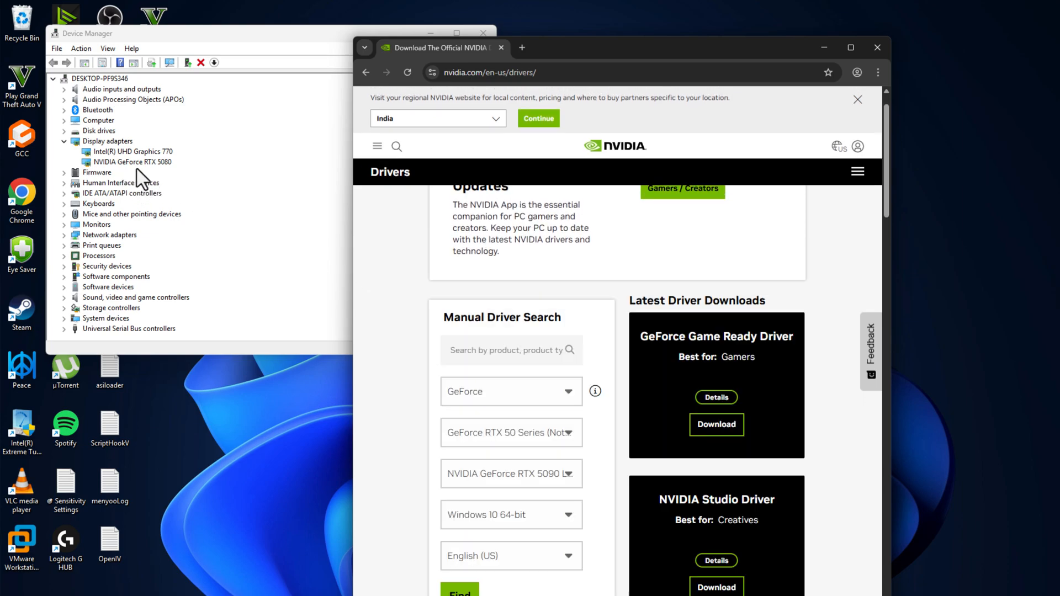
scroll(down, 3)
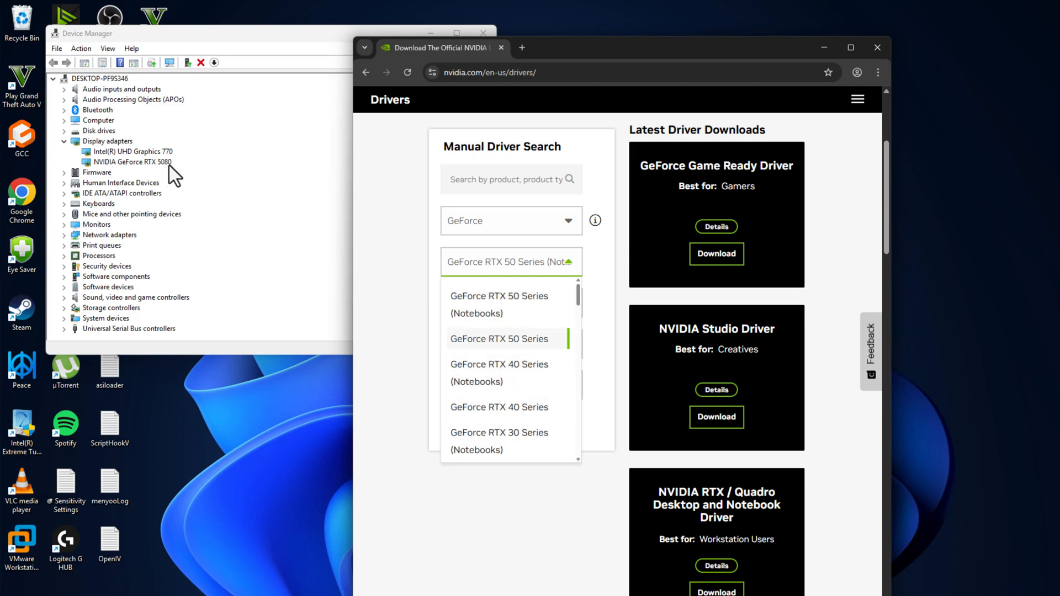
click(499, 339)
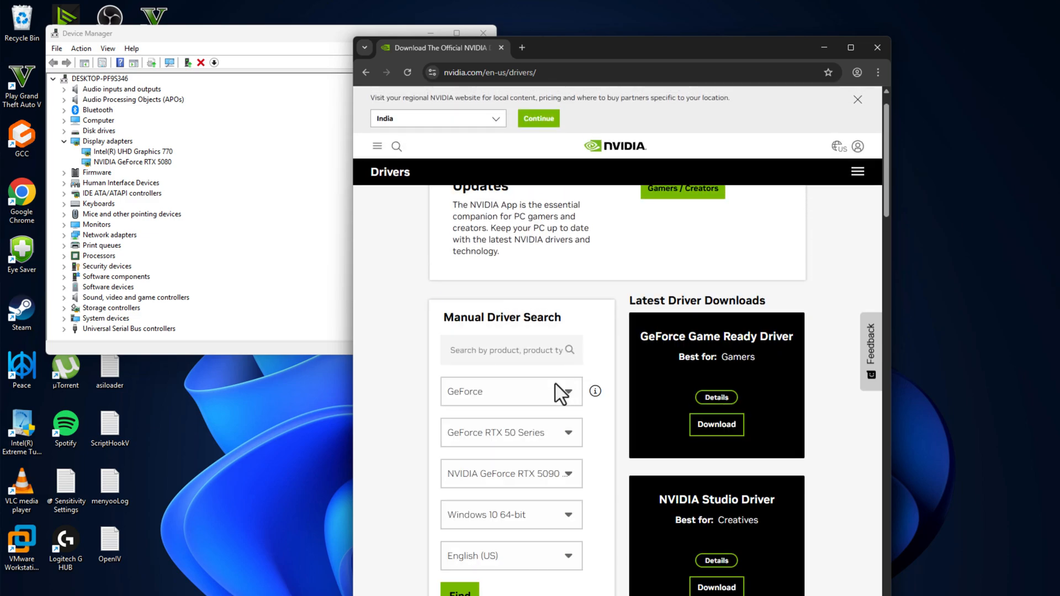
click(511, 473)
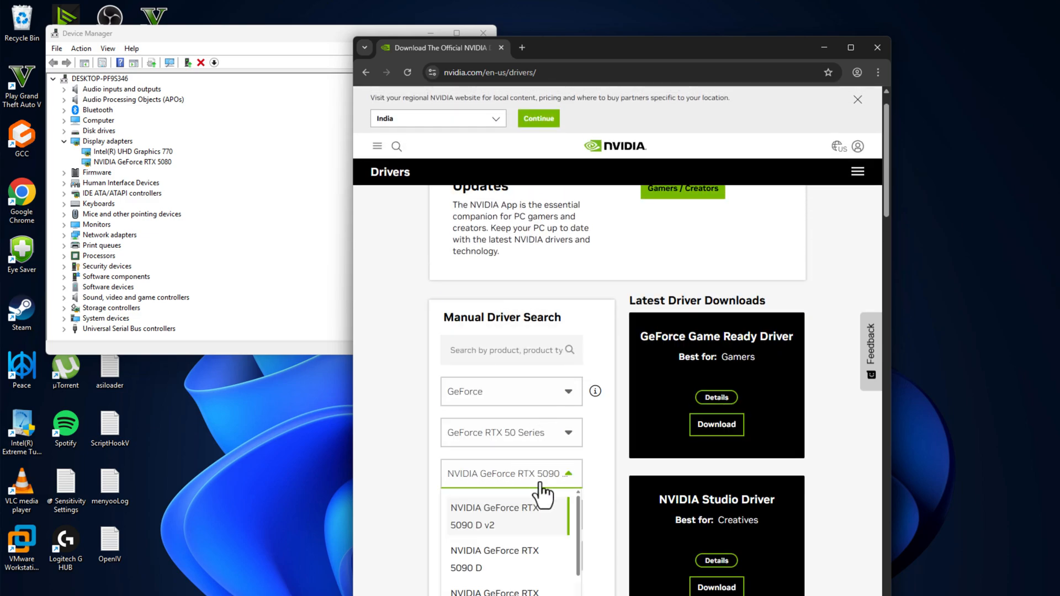
scroll(down, 3)
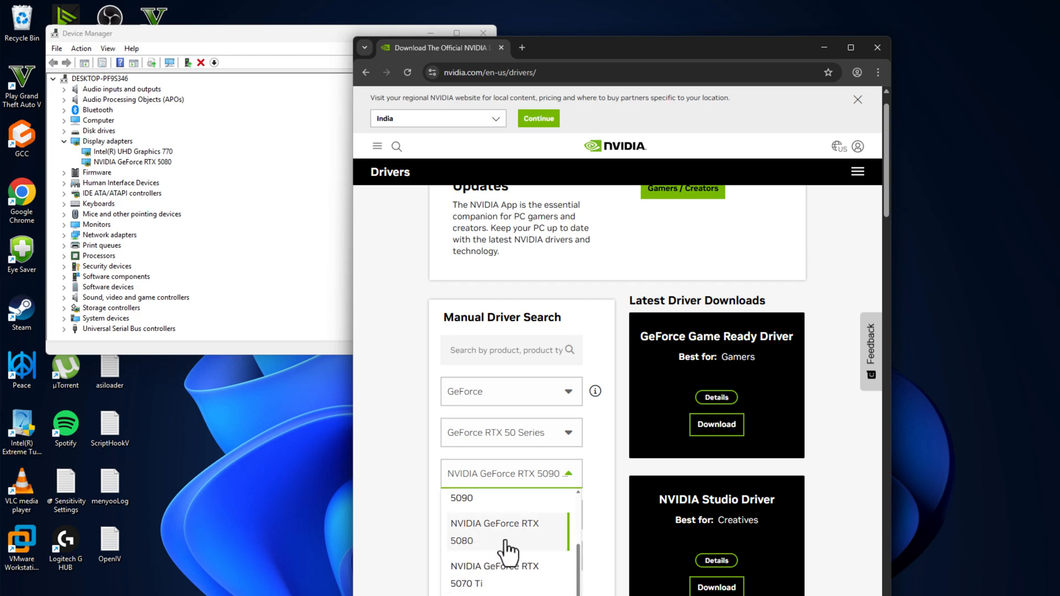
click(508, 533)
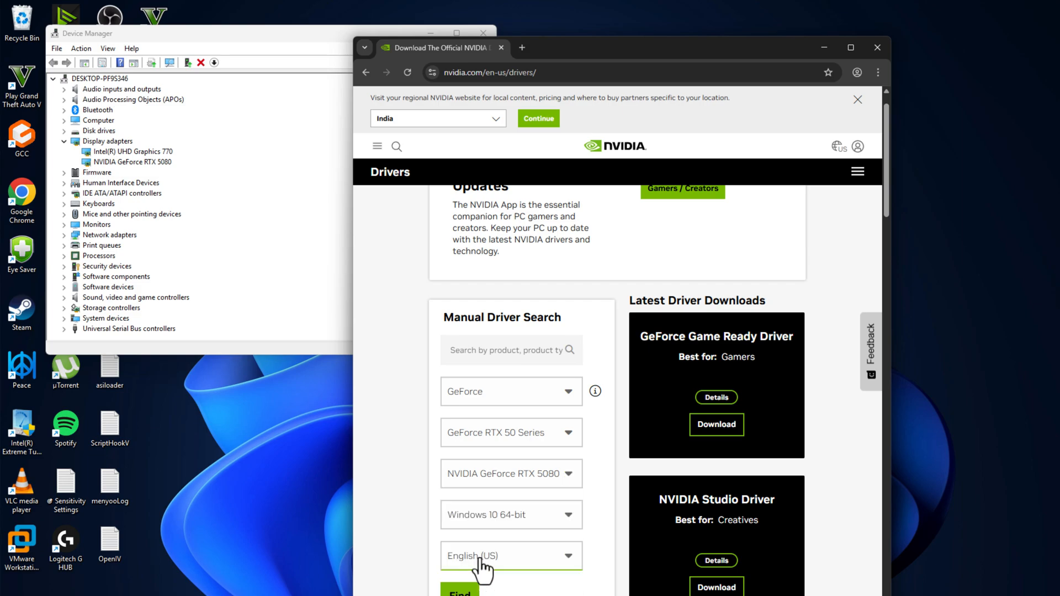
Pick Windows 11 as operating system and find the matching drivers.
click(510, 515)
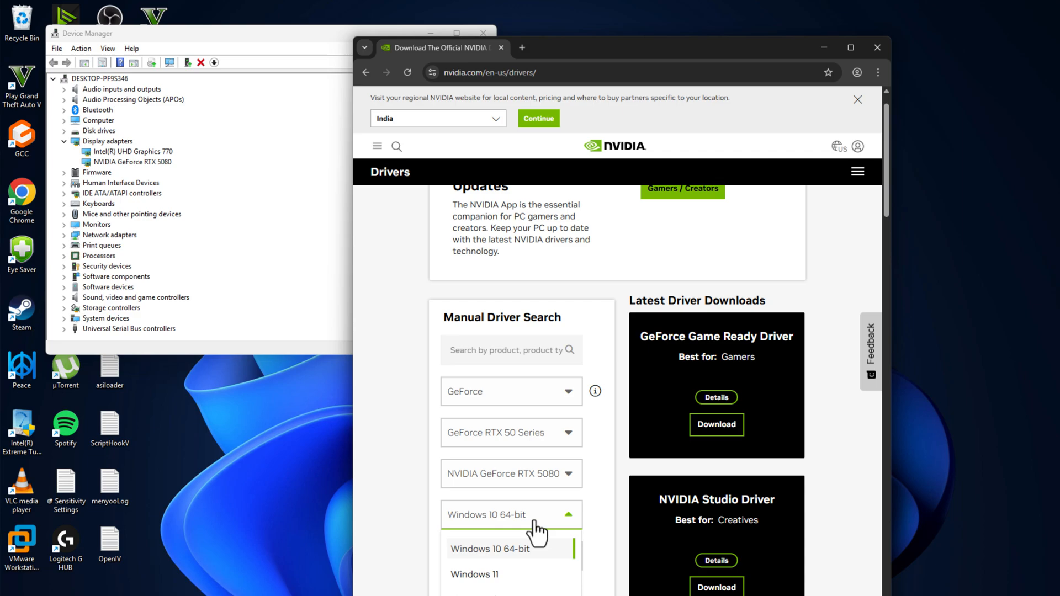
click(488, 549)
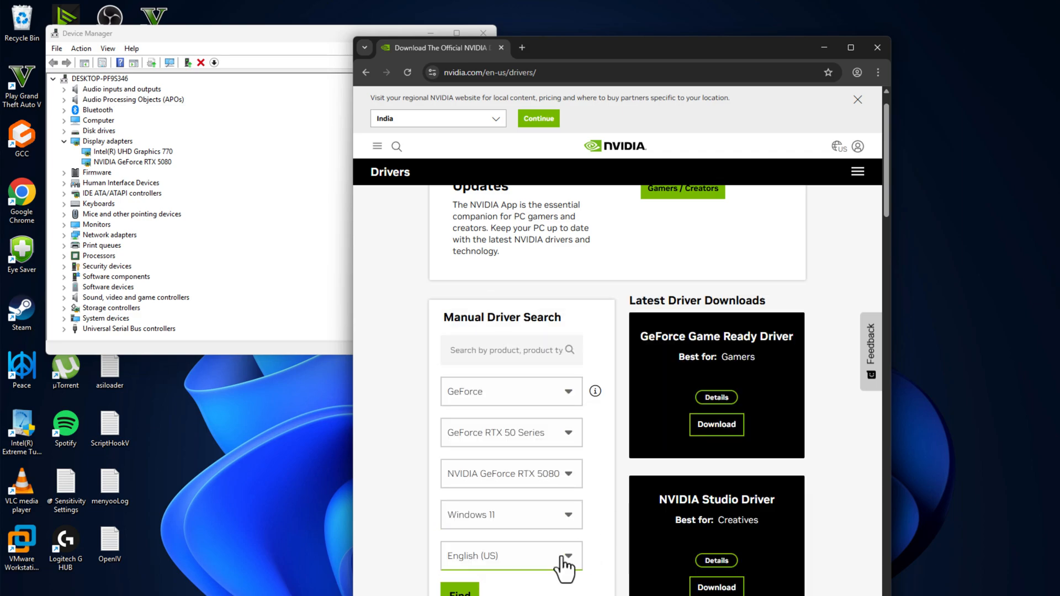
click(459, 593)
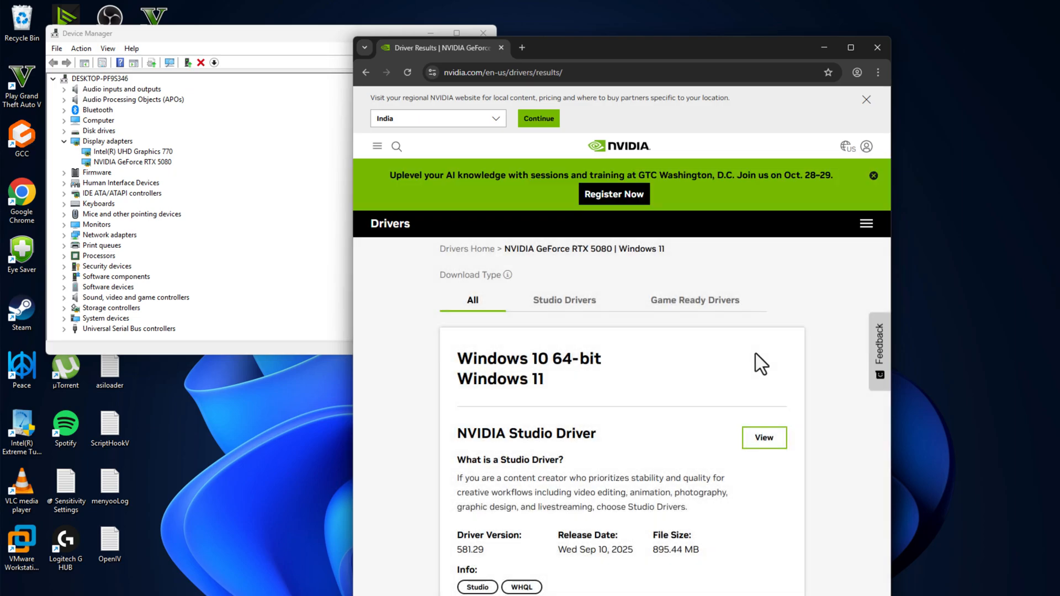
View the NVIDIA Studio Driver 581.29 details and download its installer.
click(850, 48)
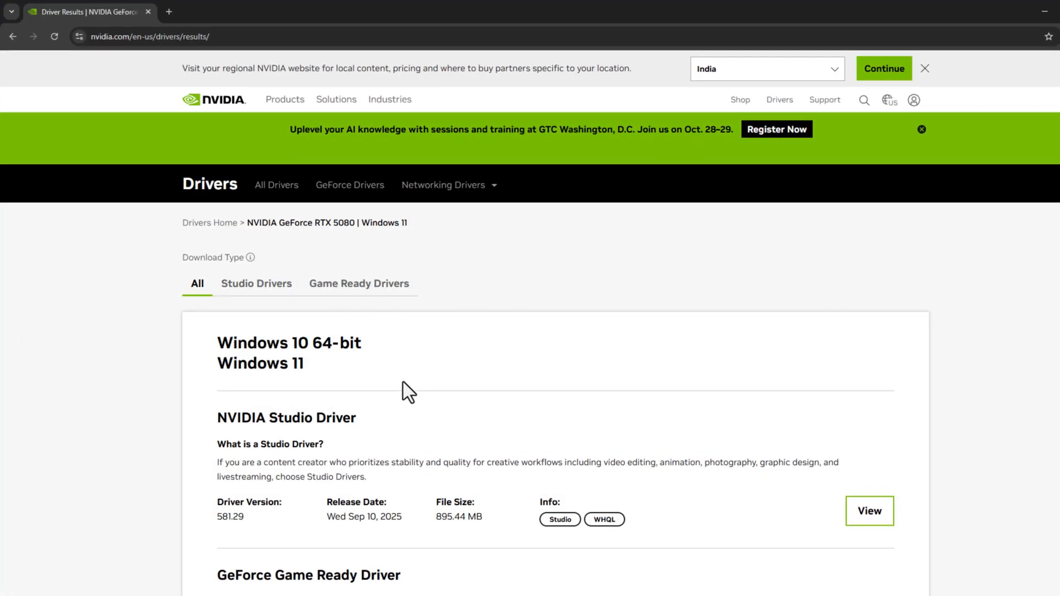
scroll(down, 3)
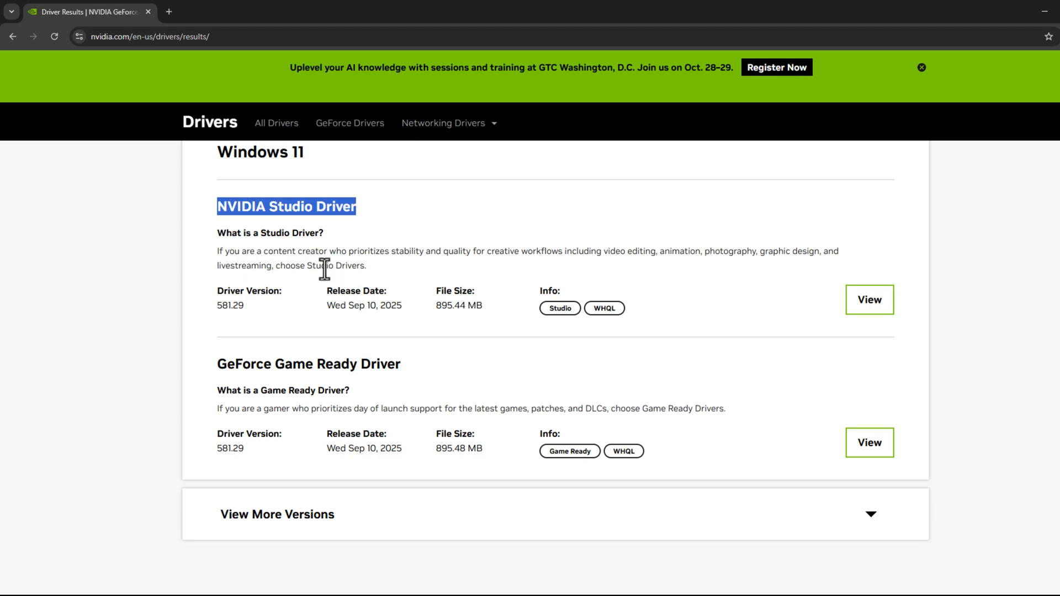
mouse_move(445, 411)
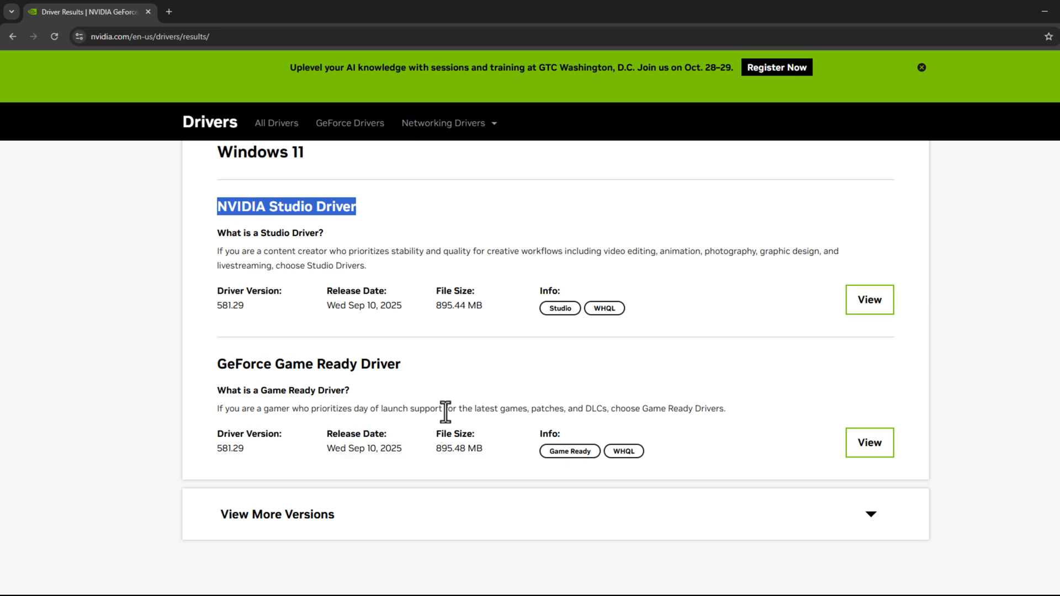
mouse_move(869, 299)
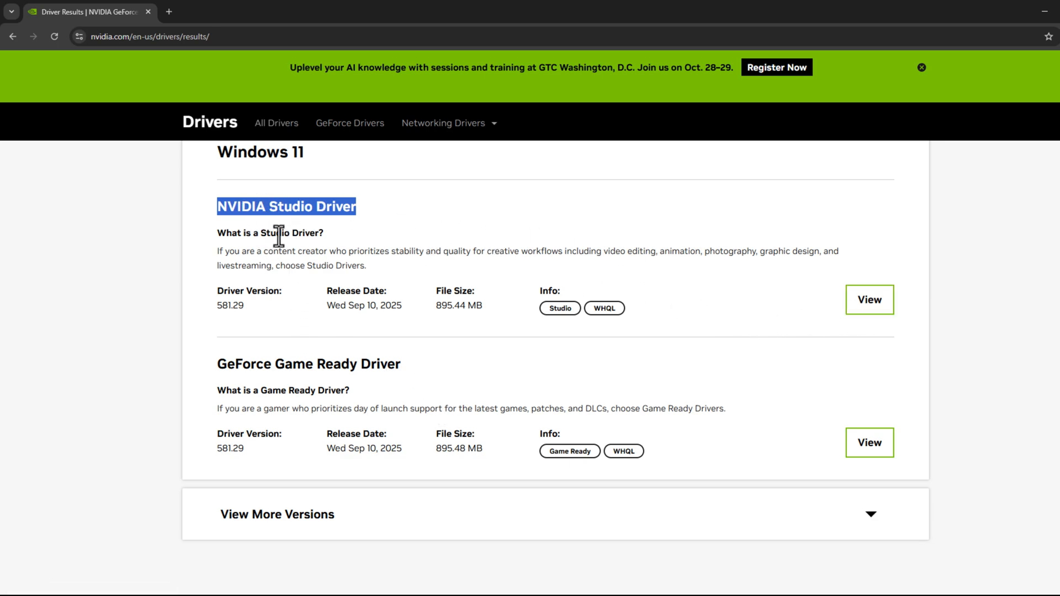
click(869, 299)
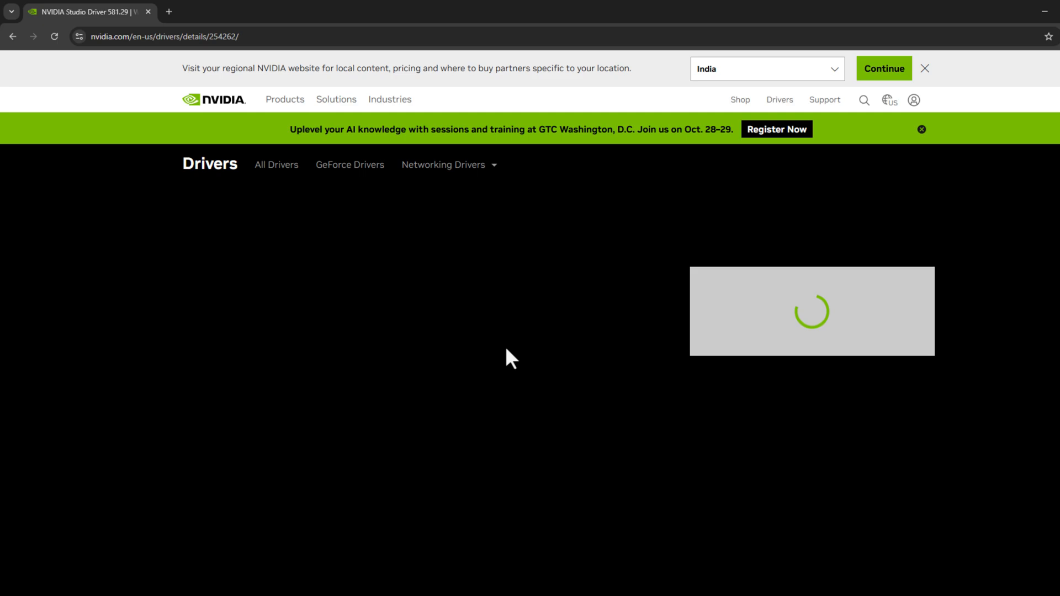
click(298, 456)
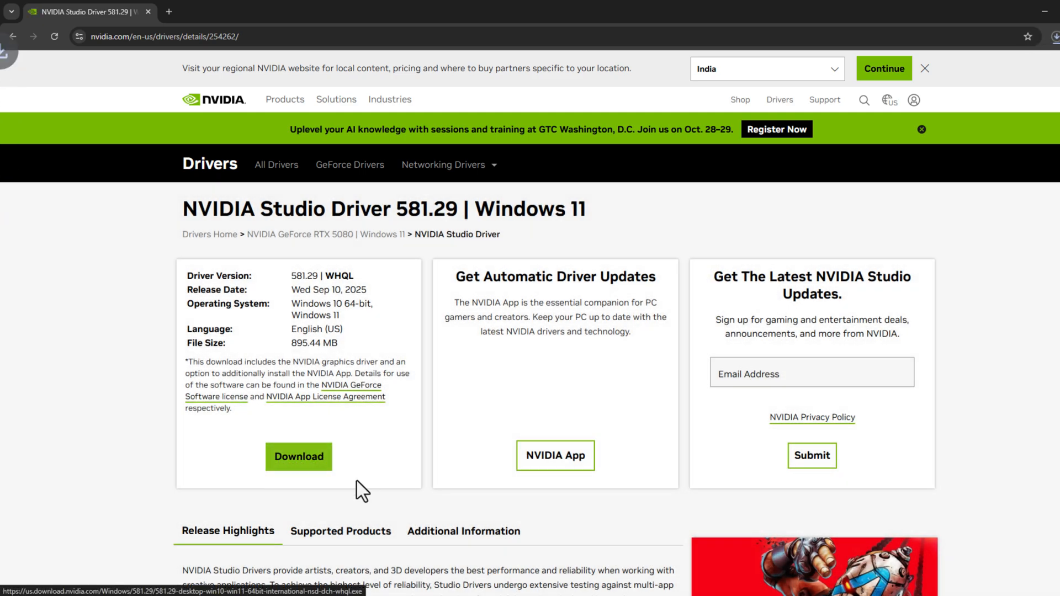
click(299, 455)
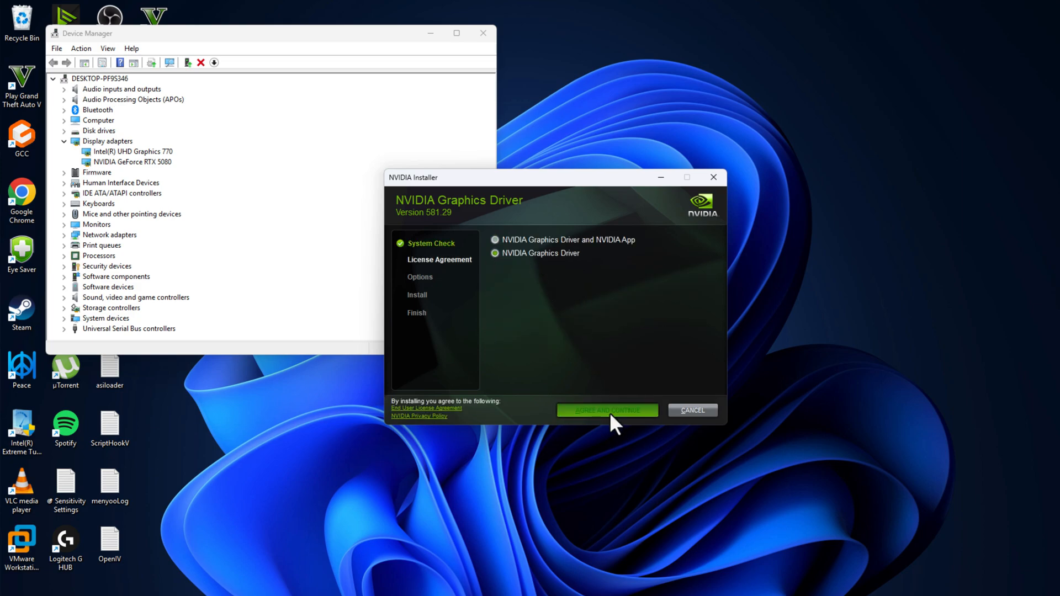
Agree to the license, choose Custom (Advanced) and tick Perform a clean installation.
click(606, 411)
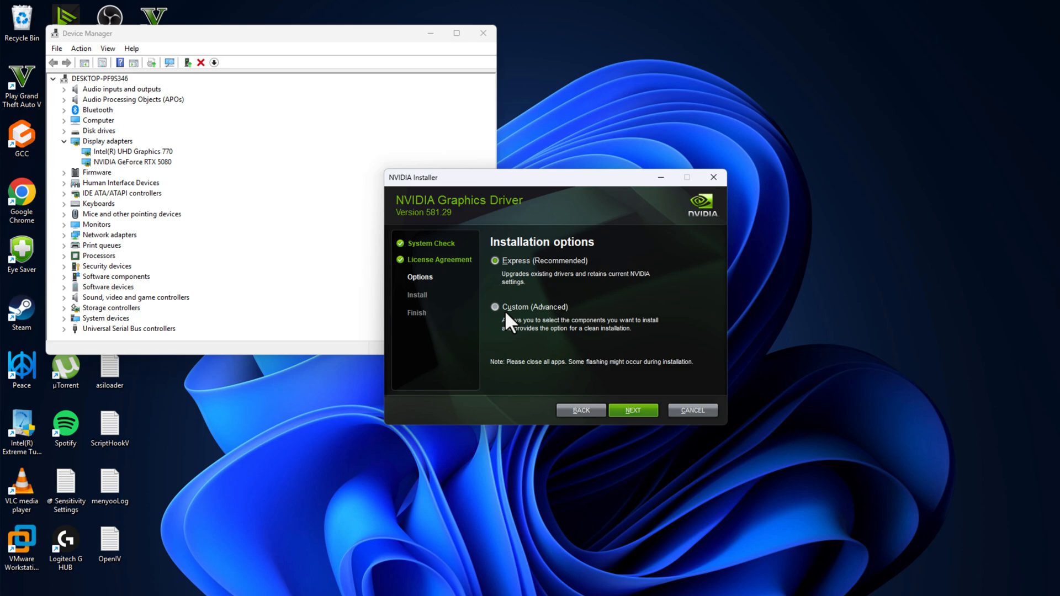
click(496, 307)
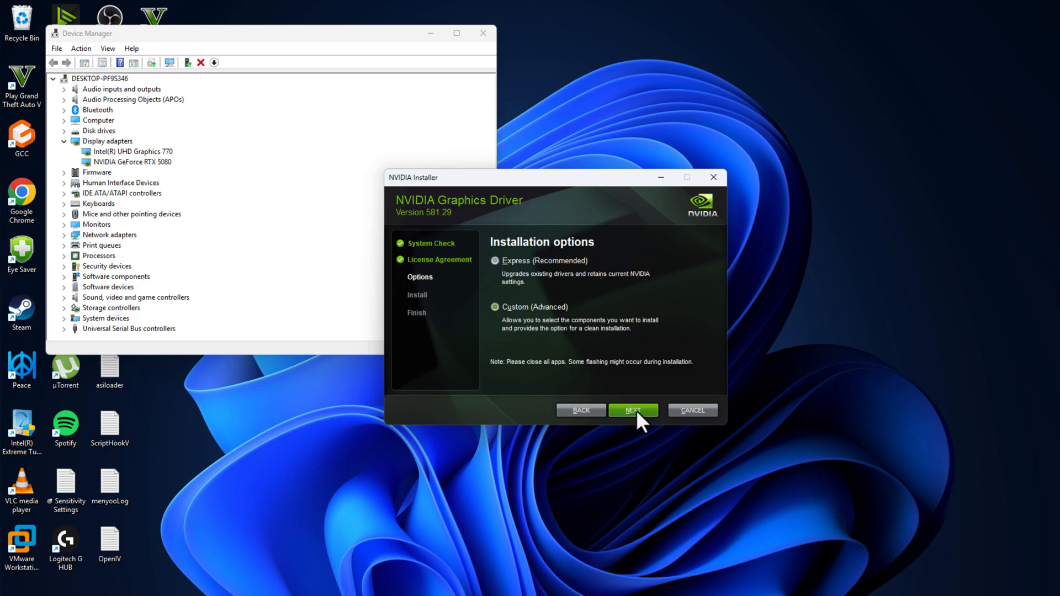
click(631, 409)
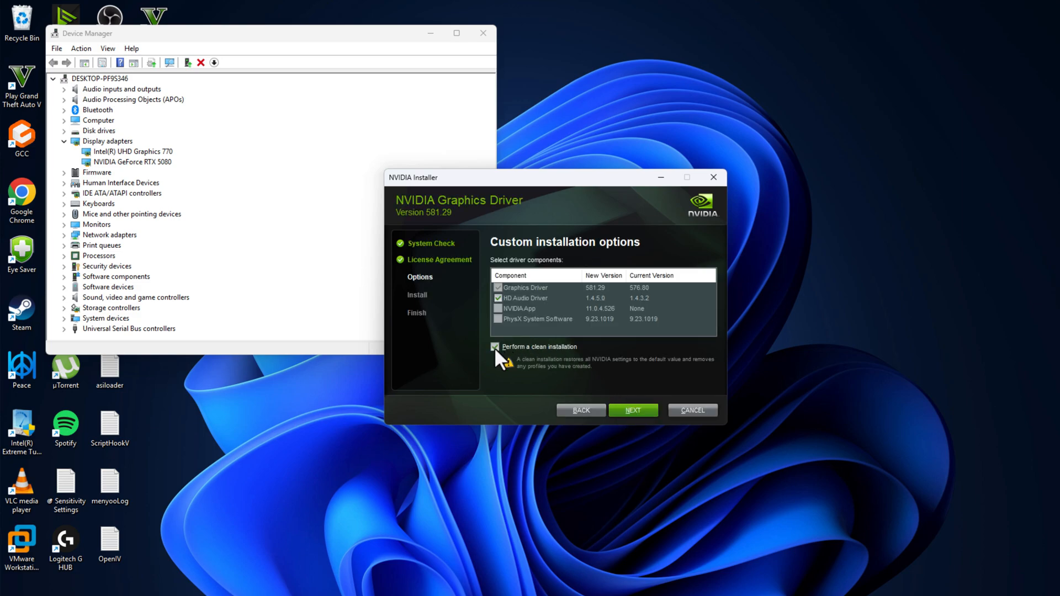
click(495, 347)
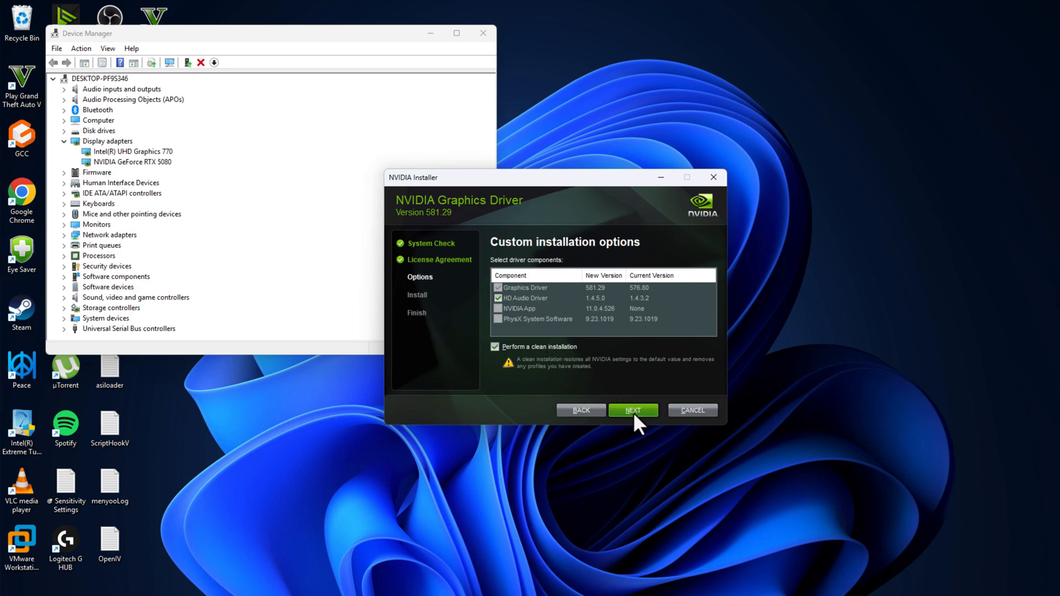
mouse_move(501, 249)
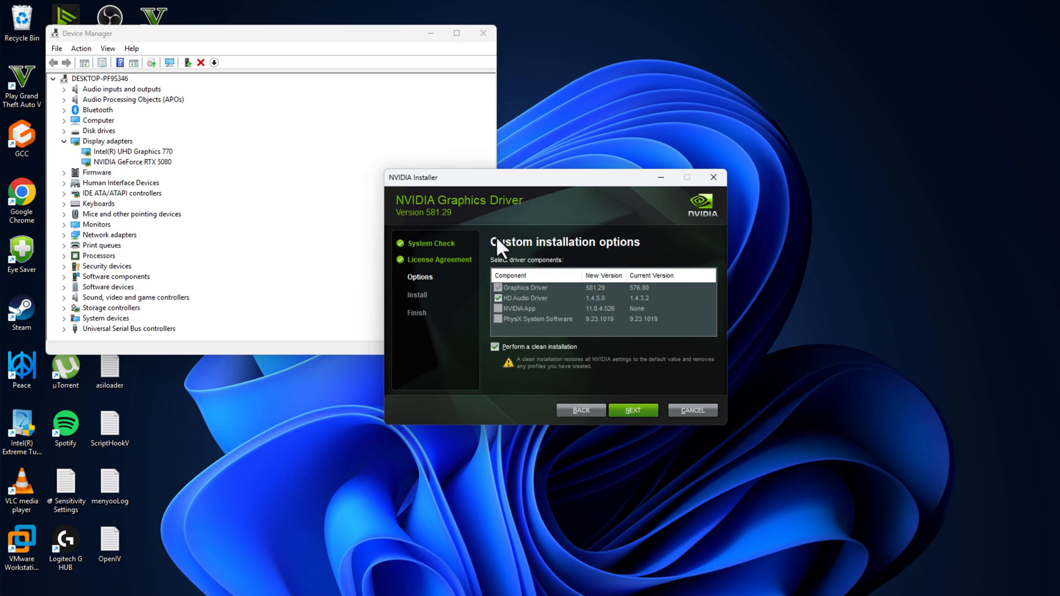
mouse_move(458, 352)
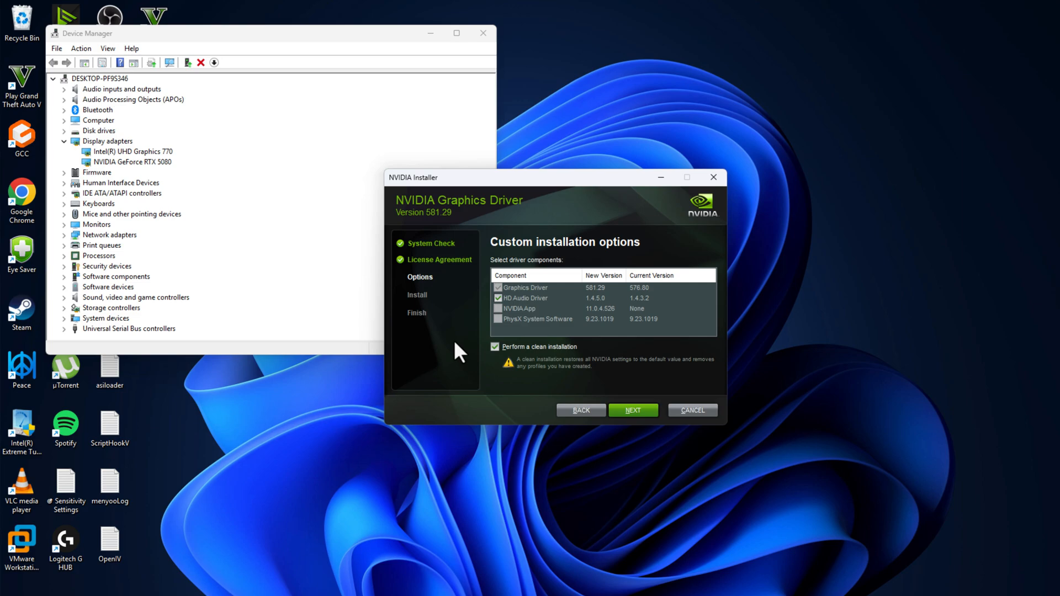
mouse_move(604, 240)
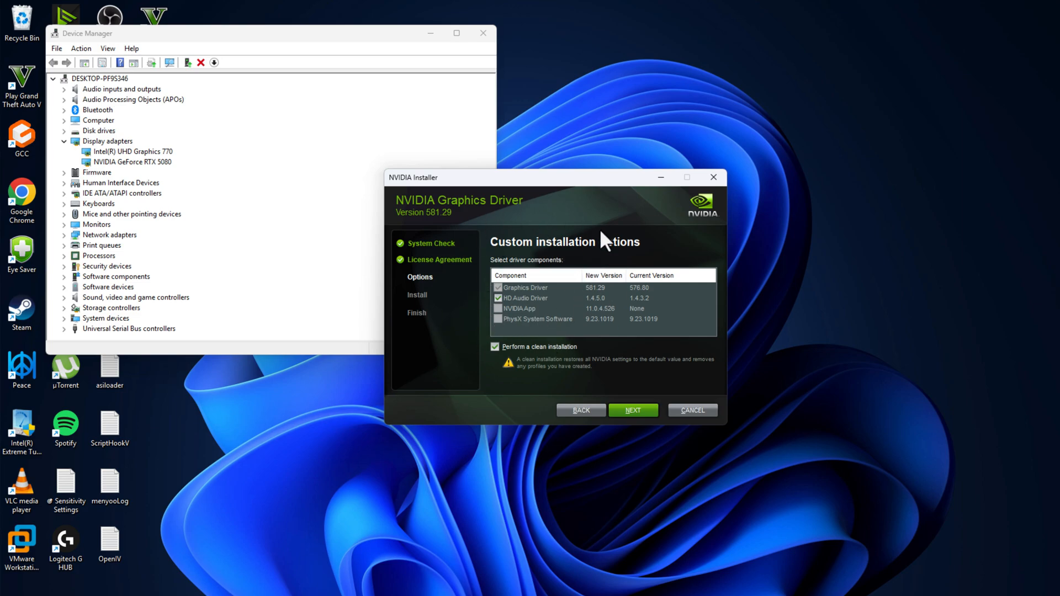
mouse_move(686, 412)
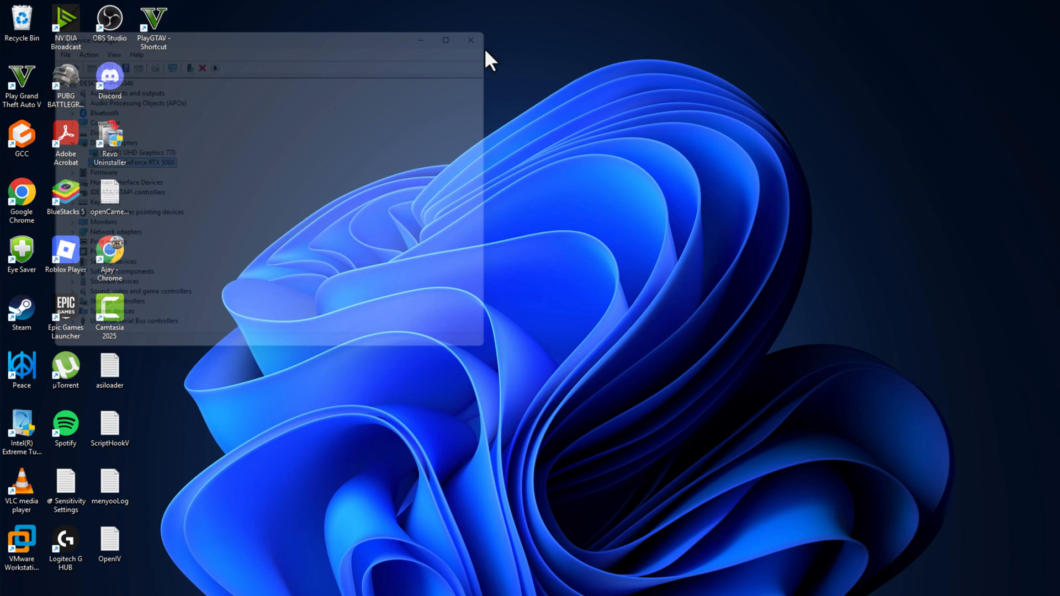
Search 'photoshop' from Start and open the Adobe Photoshop 2023 shortcut's location.
click(470, 40)
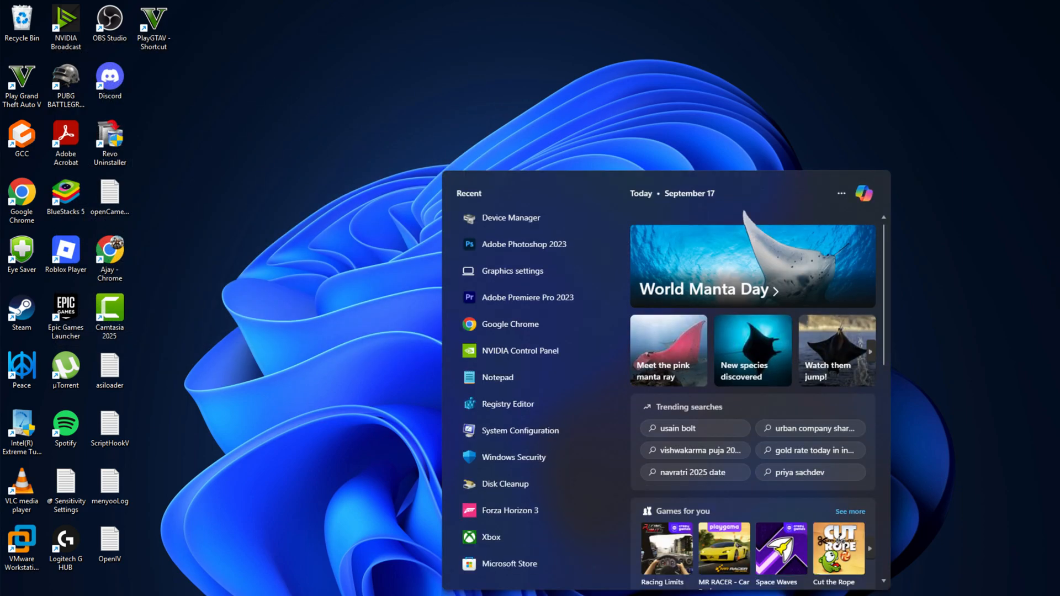
text(photoshop)
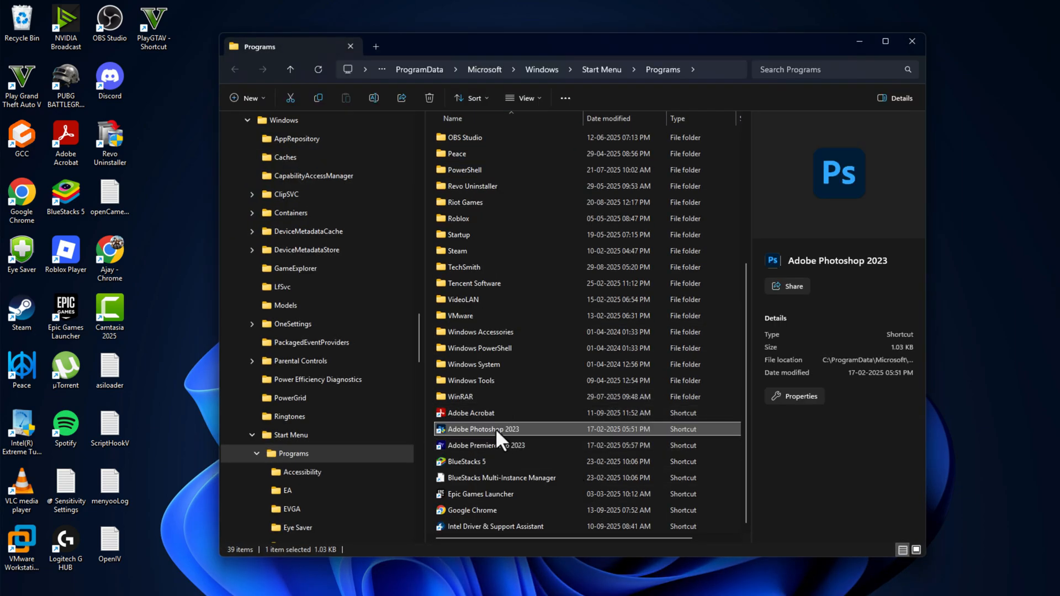
double_click(482, 428)
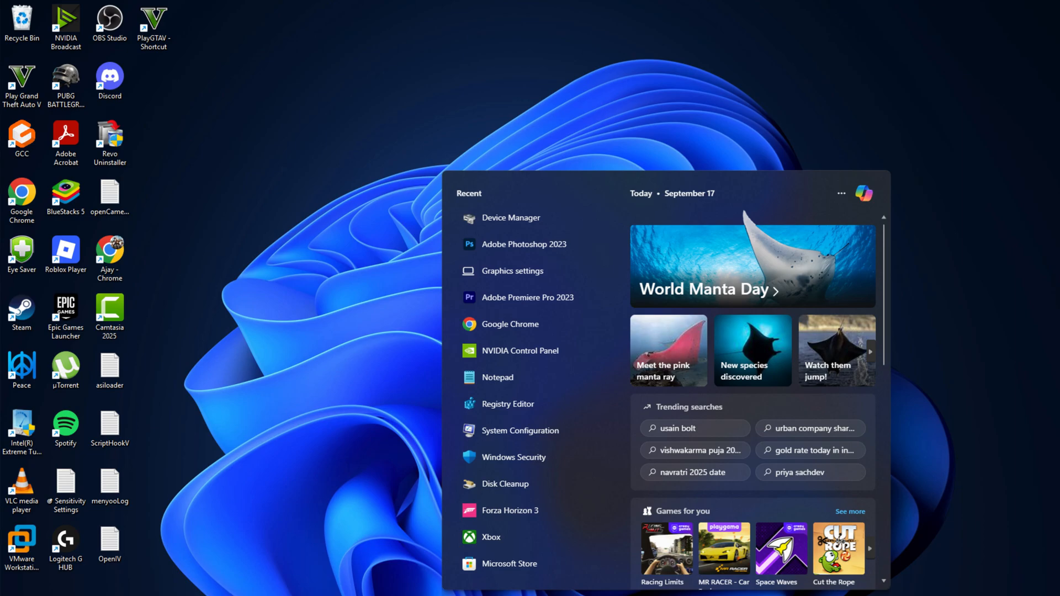
Add a desktop app in Graphics settings, browsing to the Adobe Photoshop 2023 folder.
click(511, 270)
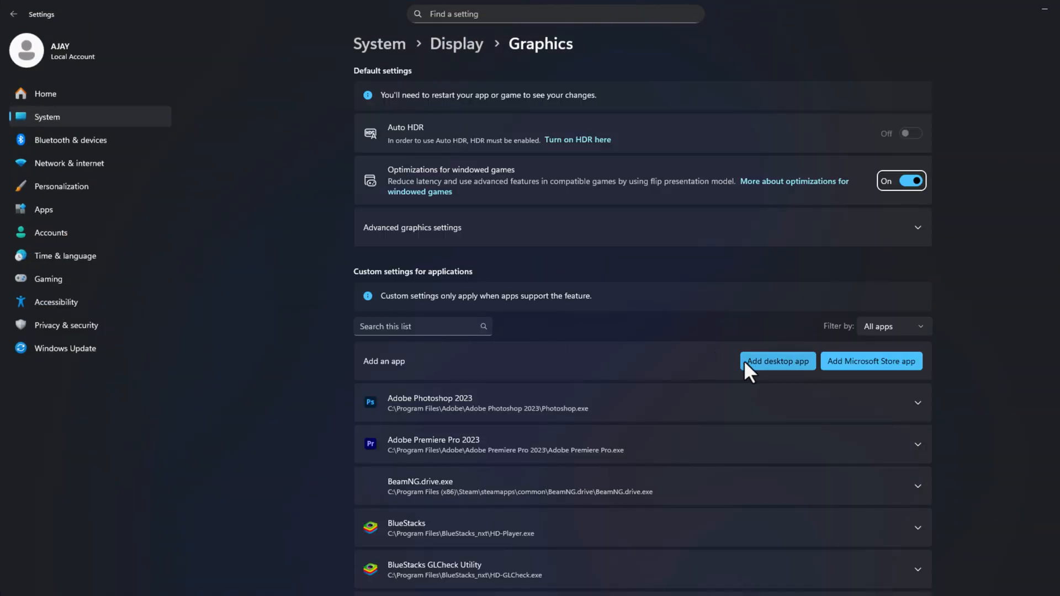
click(776, 361)
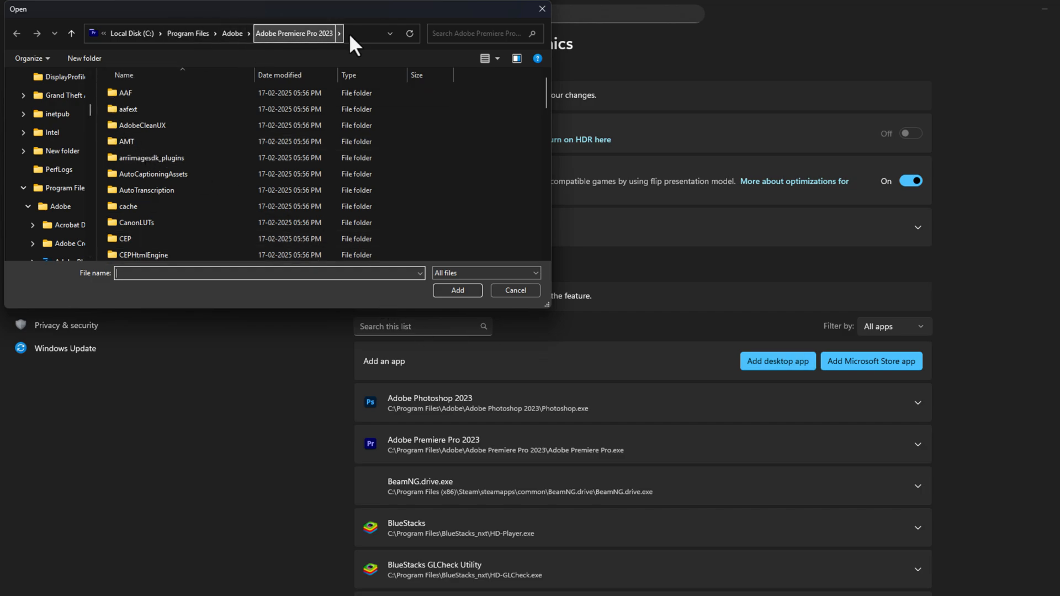
click(67, 224)
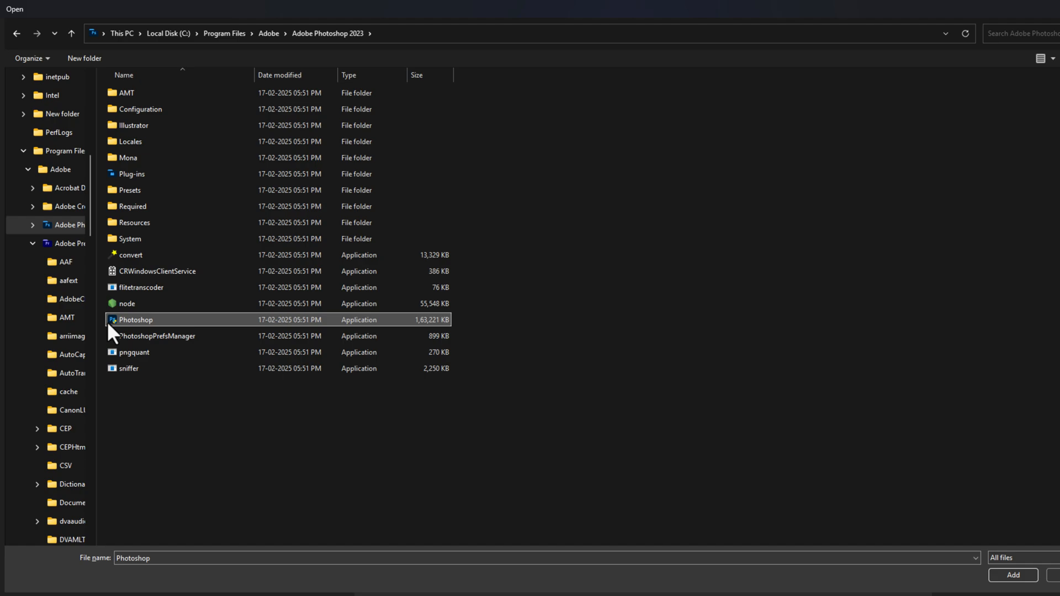
mouse_move(379, 336)
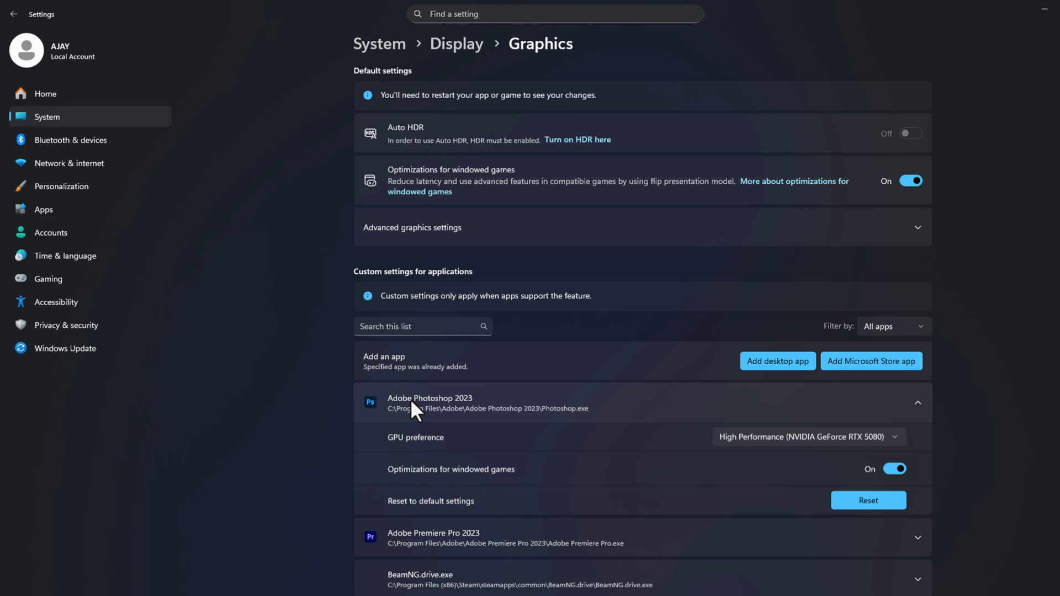
mouse_move(771, 449)
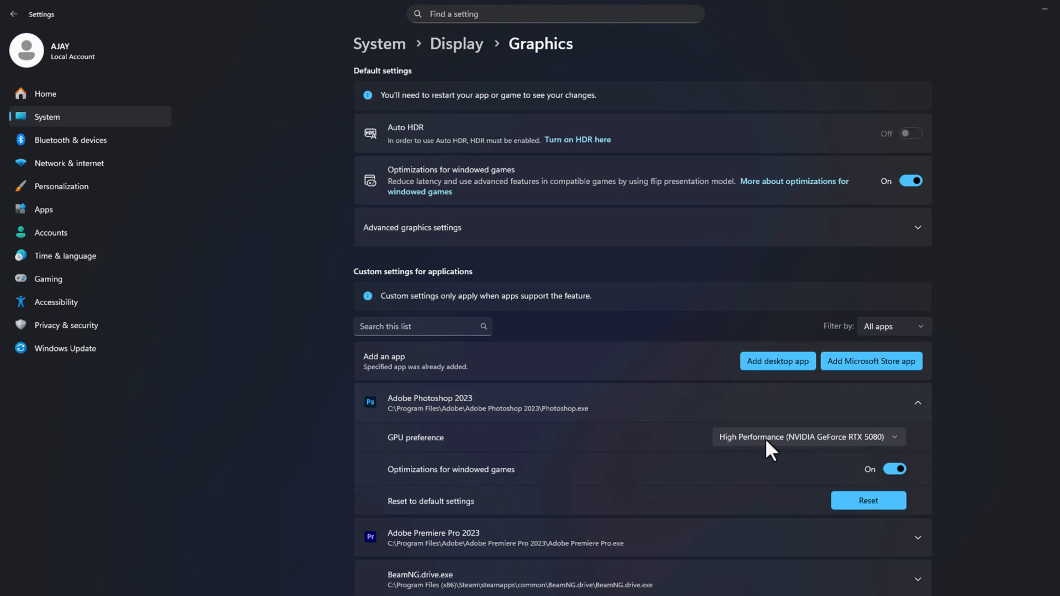
click(805, 437)
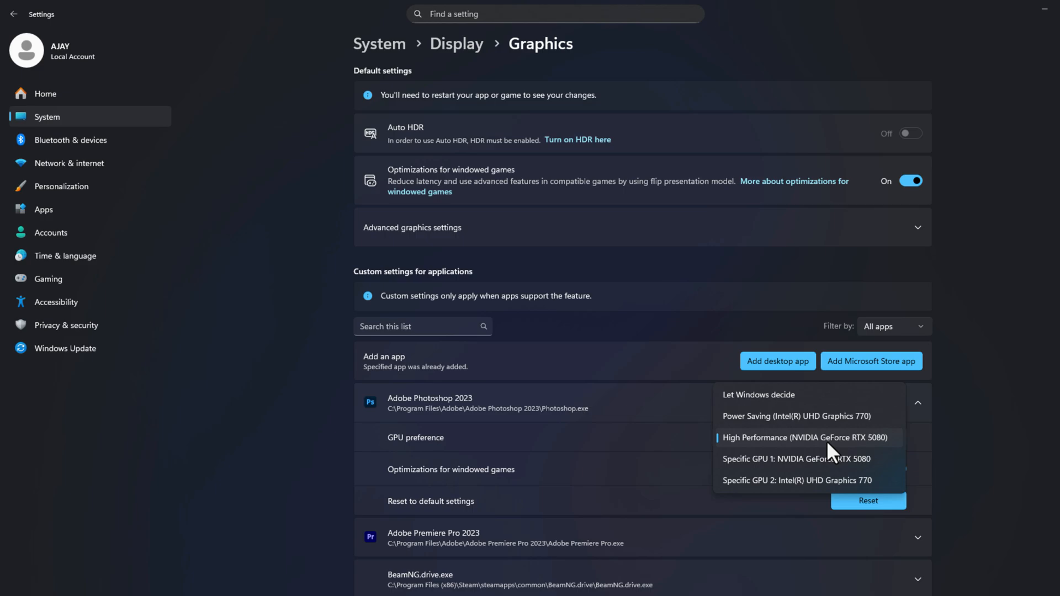
click(803, 438)
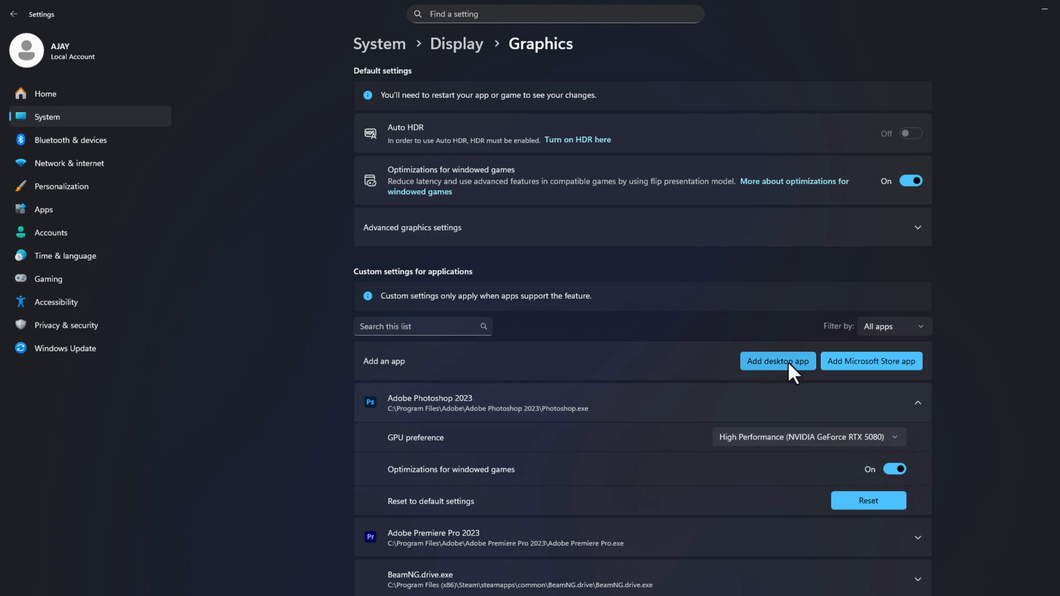
Add sniffer.exe to the per-app graphics list.
click(776, 361)
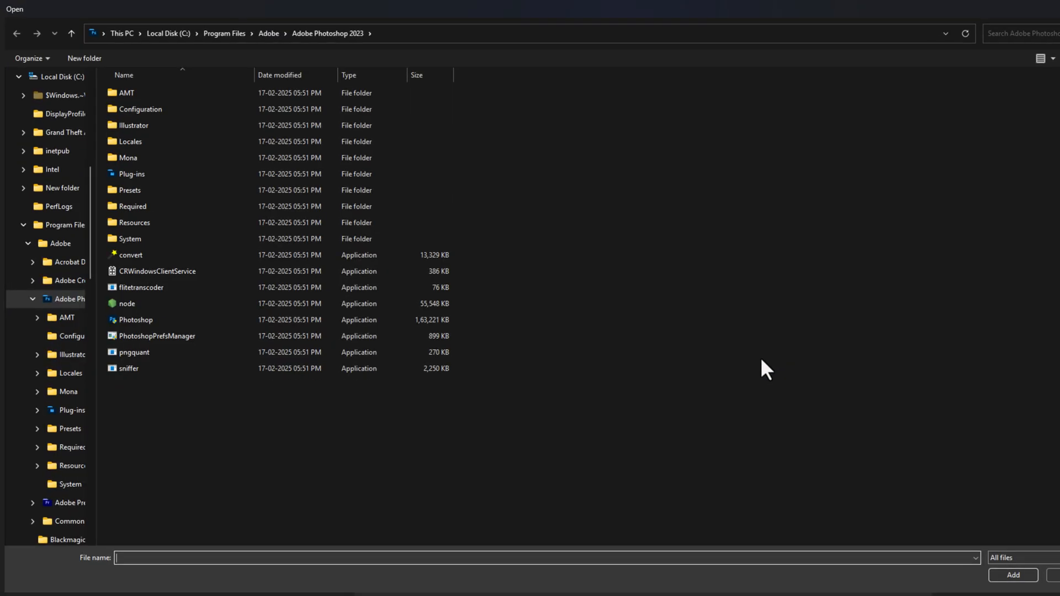
click(128, 368)
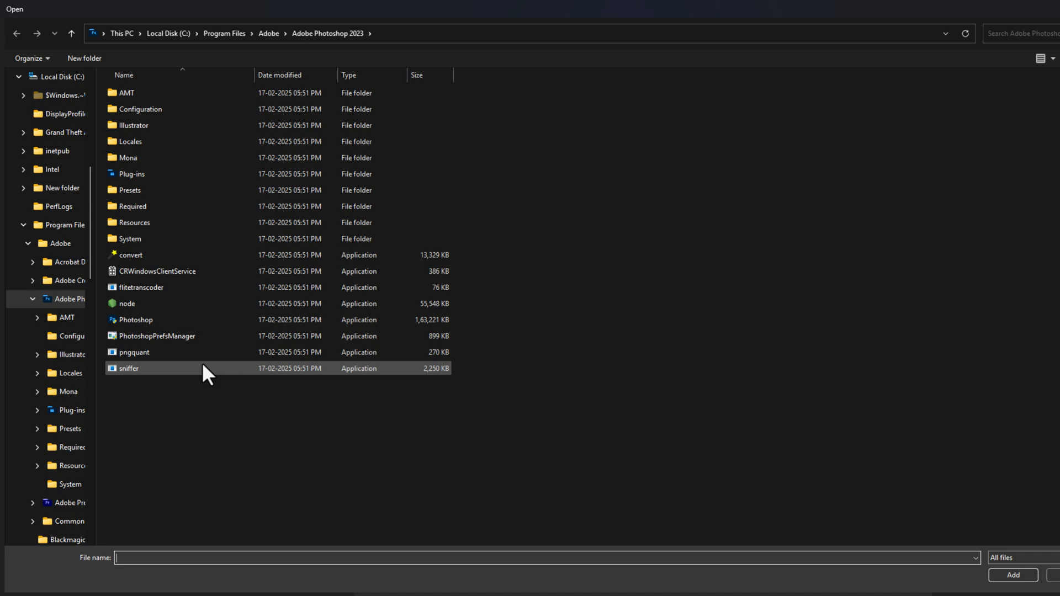
click(128, 368)
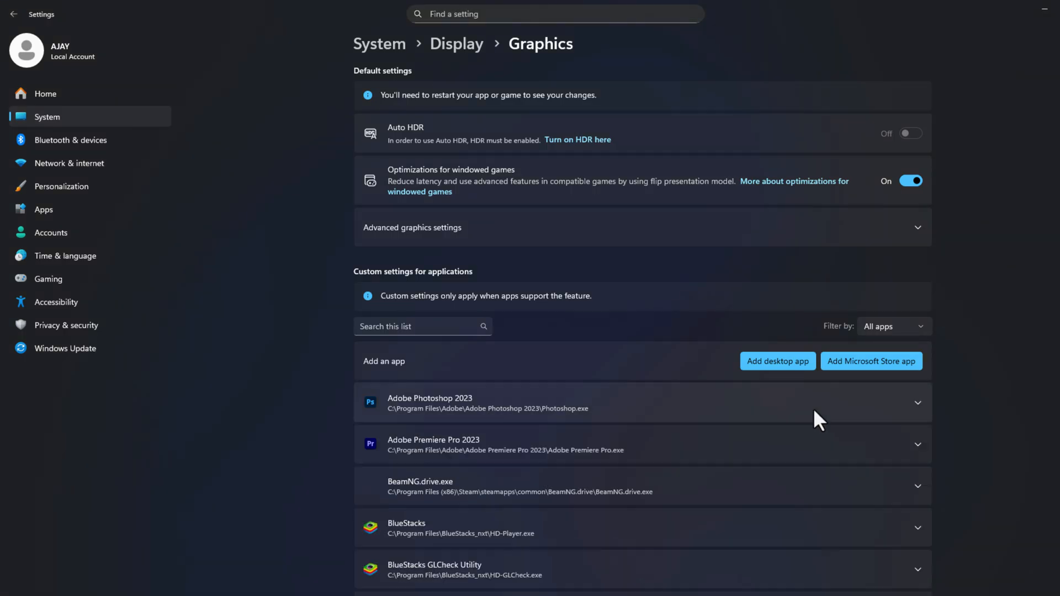
Set sniffer's GPU preference to High Performance (NVIDIA GeForce RTX 5080).
scroll(down, 3)
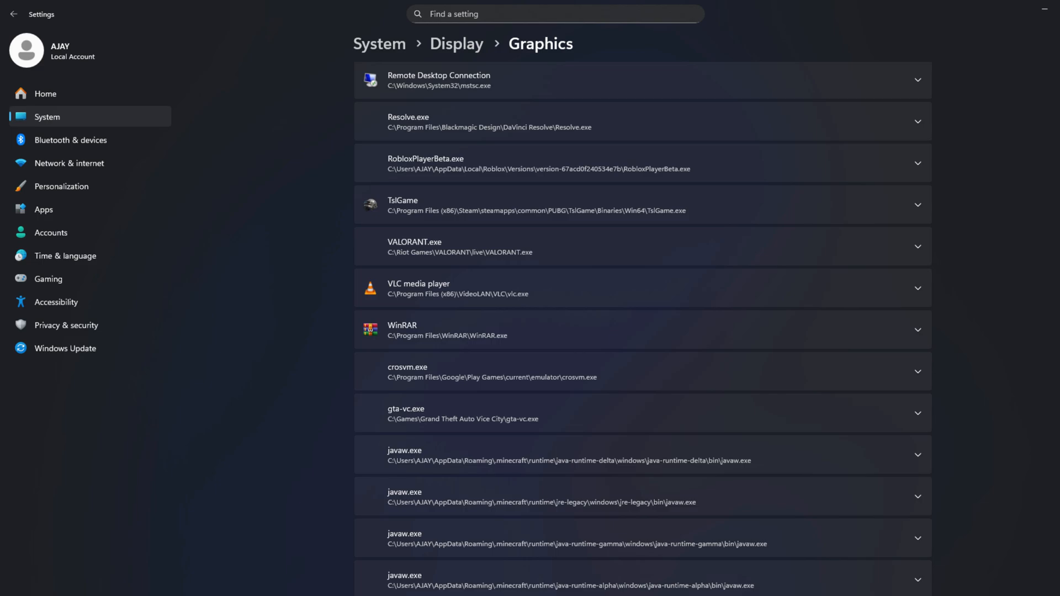
click(643, 494)
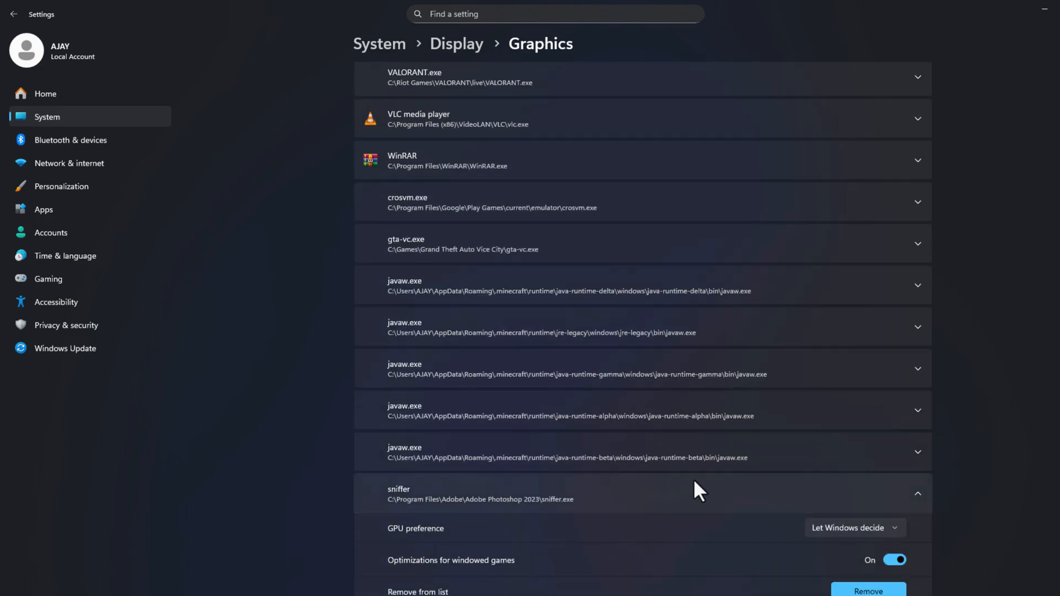
scroll(down, 3)
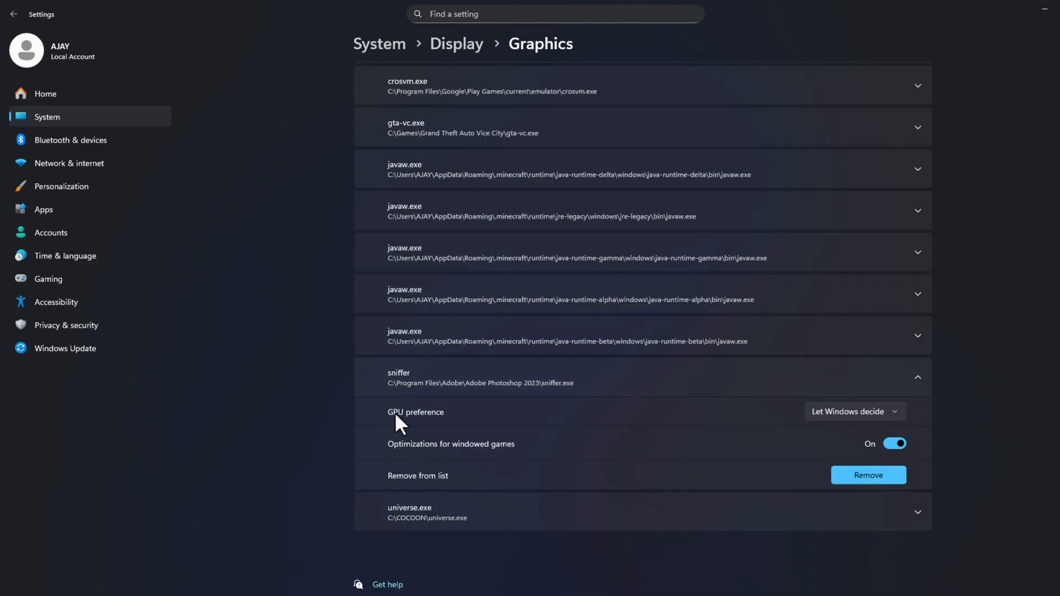
click(854, 411)
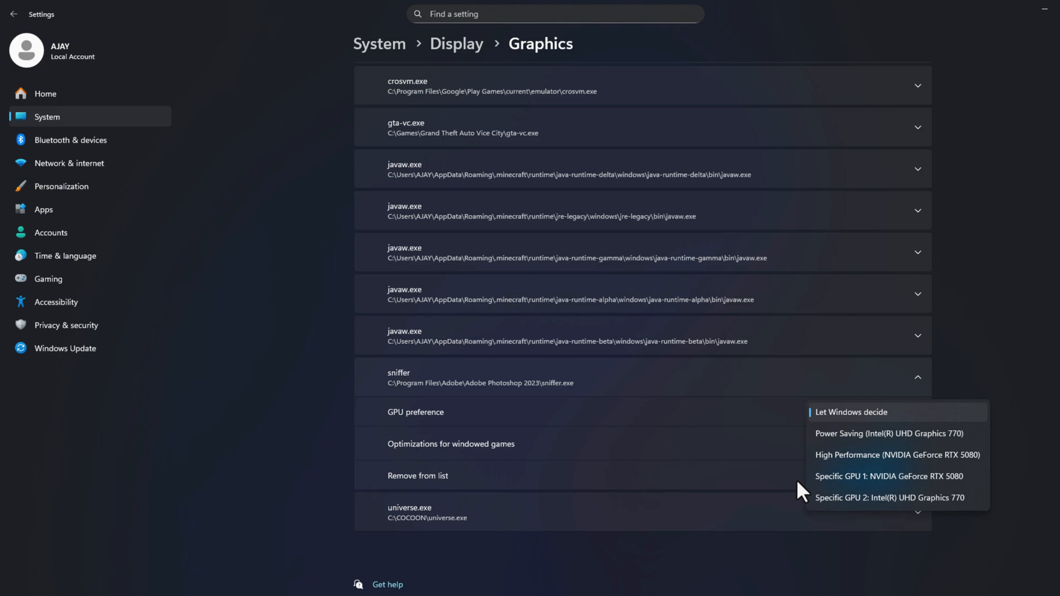
click(897, 453)
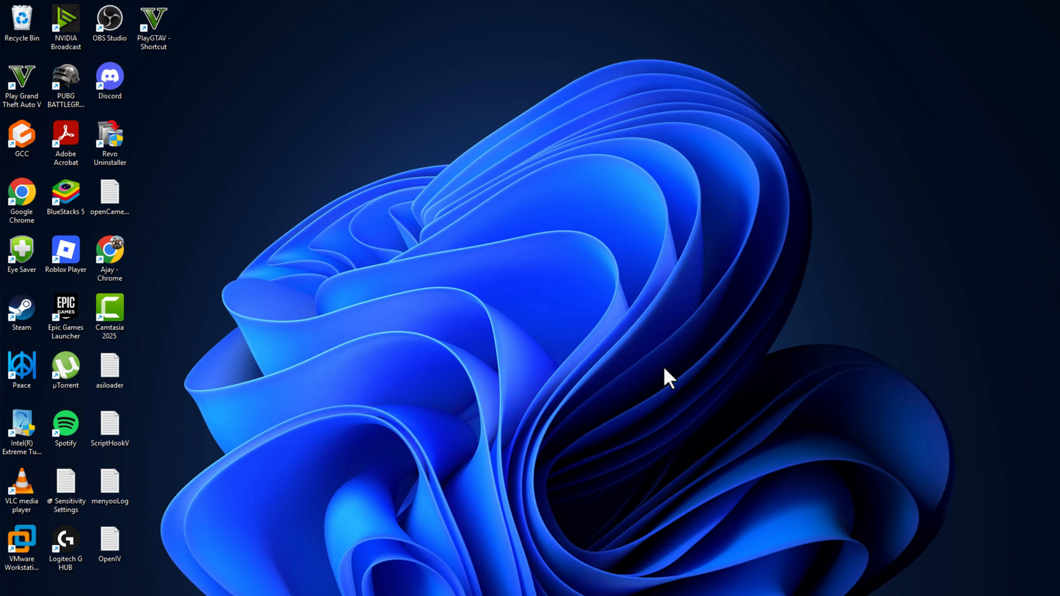
mouse_move(535, 451)
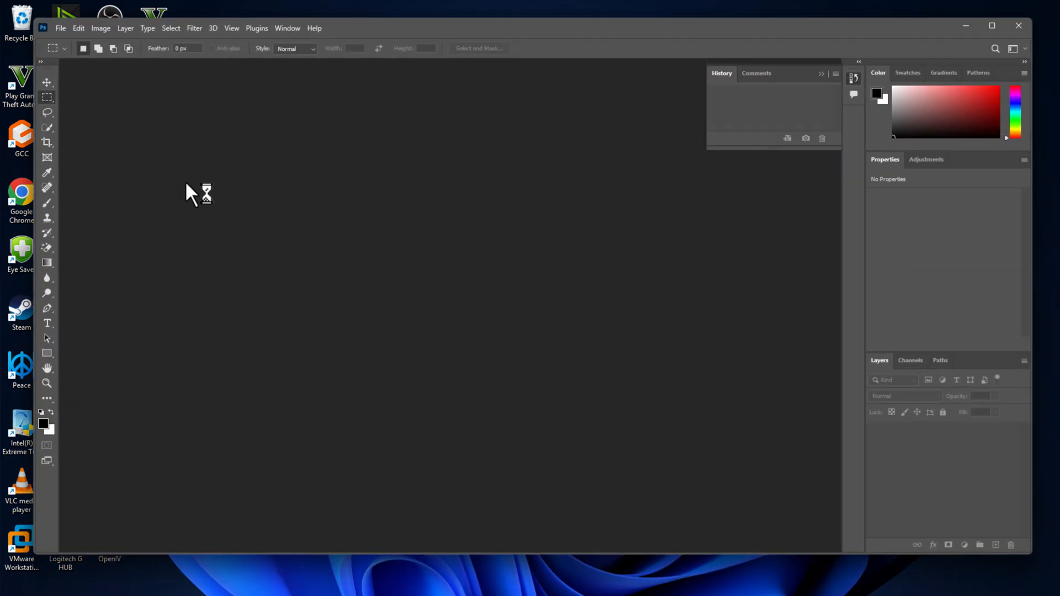
Keep Use Graphics Processor on, tick Use OpenCL in Advanced Settings, and apply the Performance preferences.
click(79, 27)
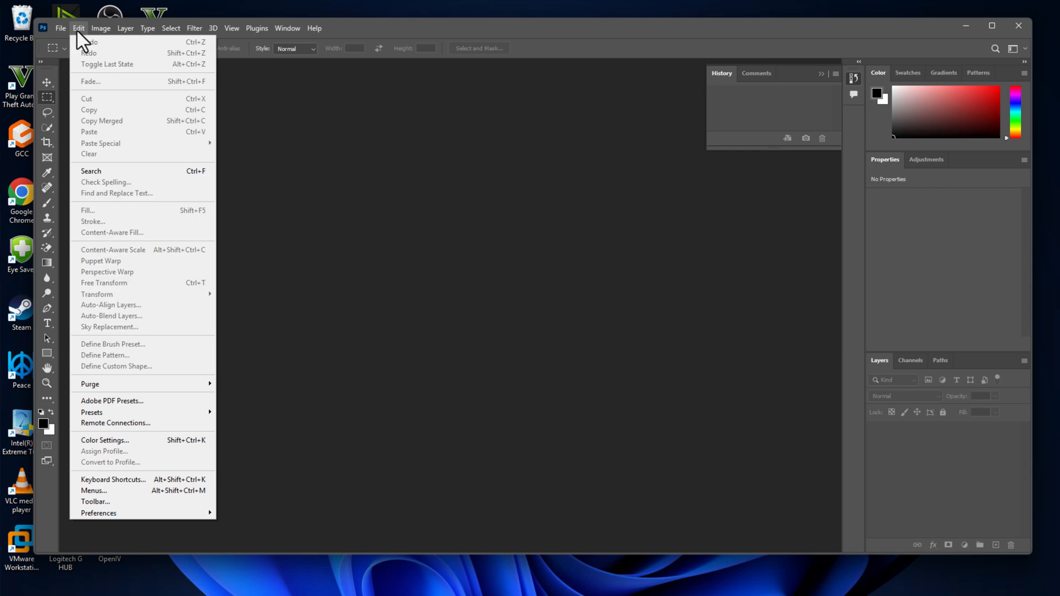
mouse_move(98, 513)
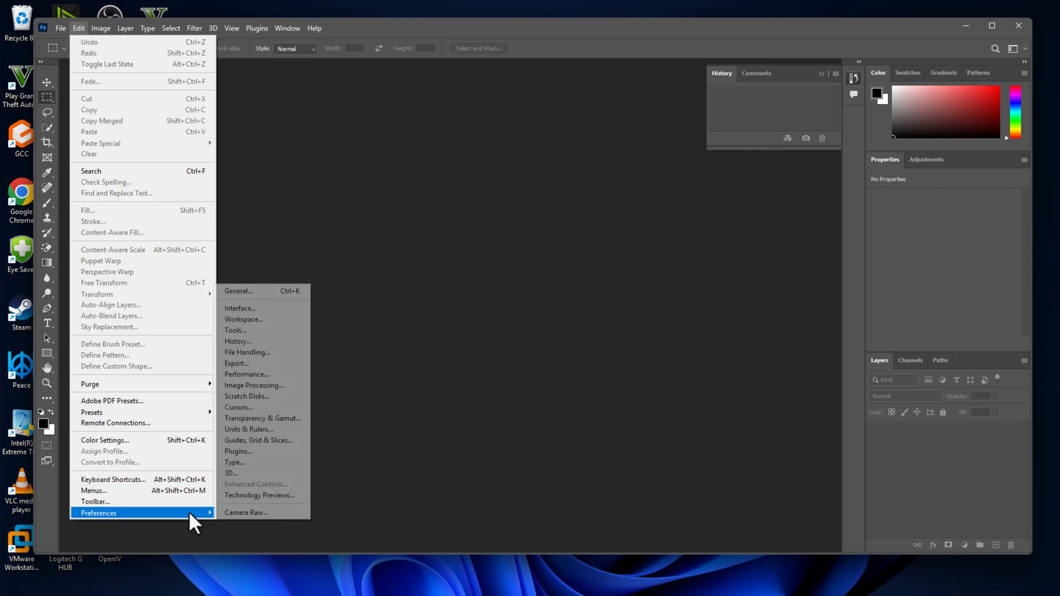
click(246, 374)
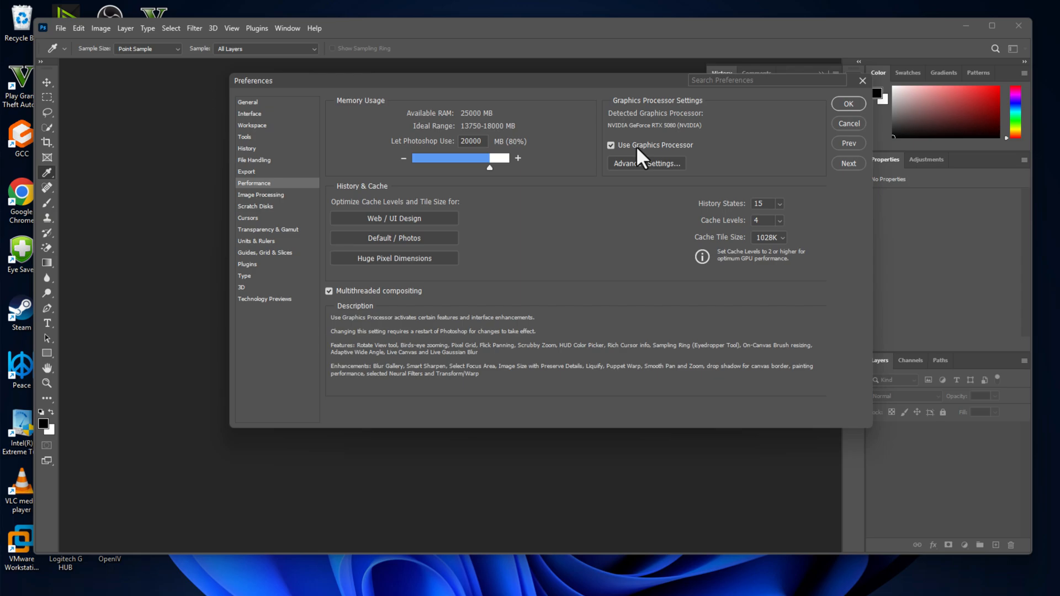
mouse_move(672, 164)
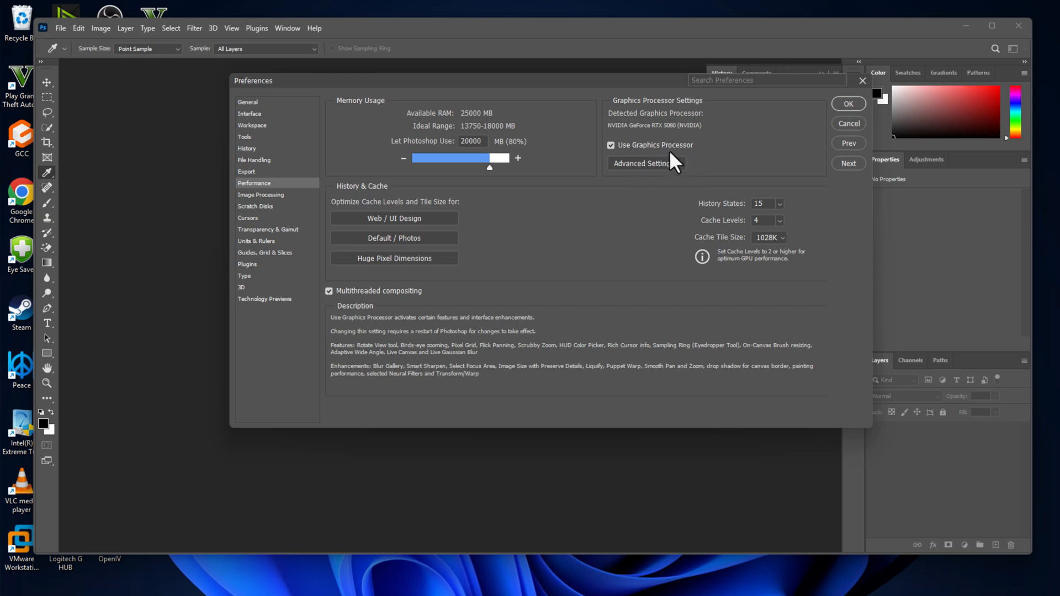
mouse_move(660, 169)
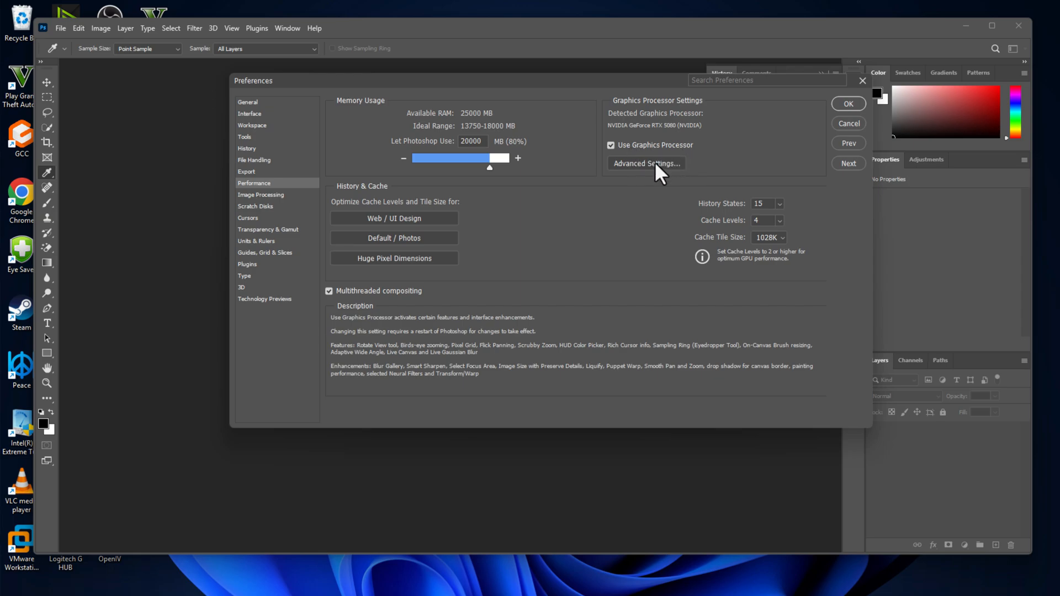
click(644, 164)
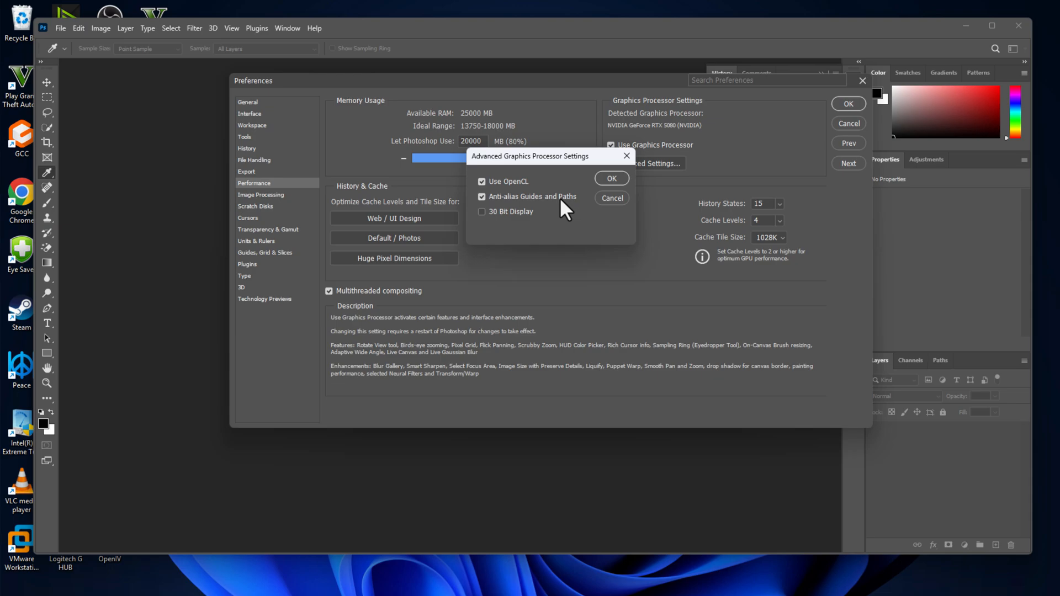
mouse_move(510, 212)
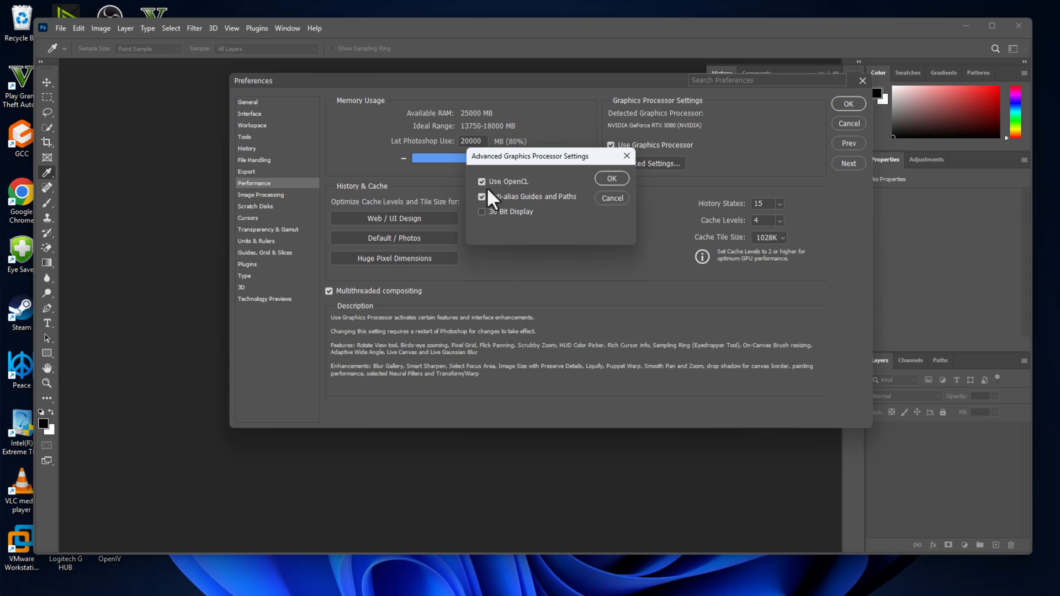
click(611, 178)
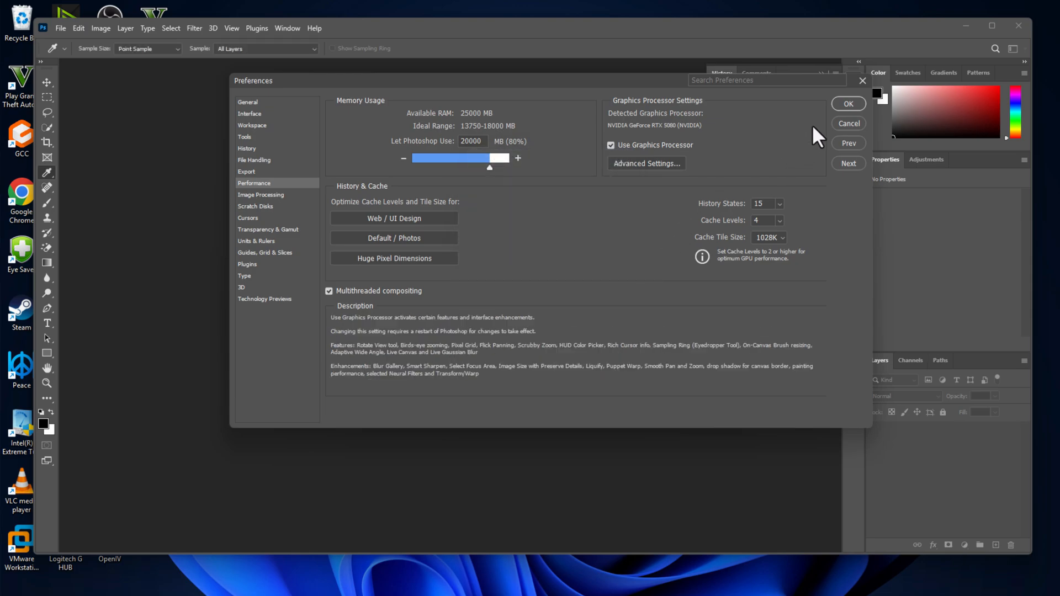
click(848, 103)
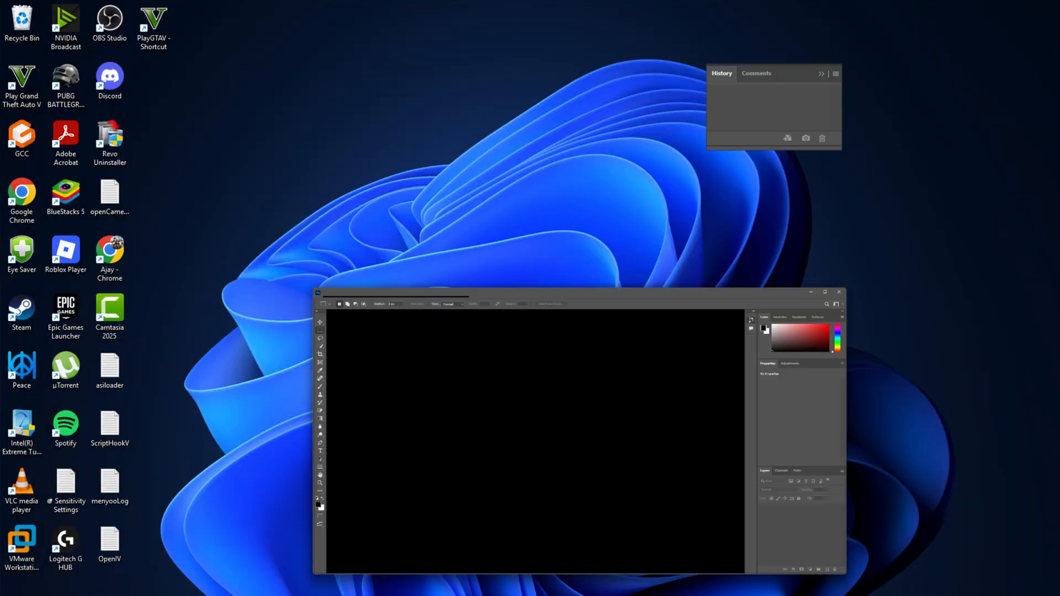
Tick Older GPU mode (pre 2016) in Technology Previews and apply it.
click(79, 28)
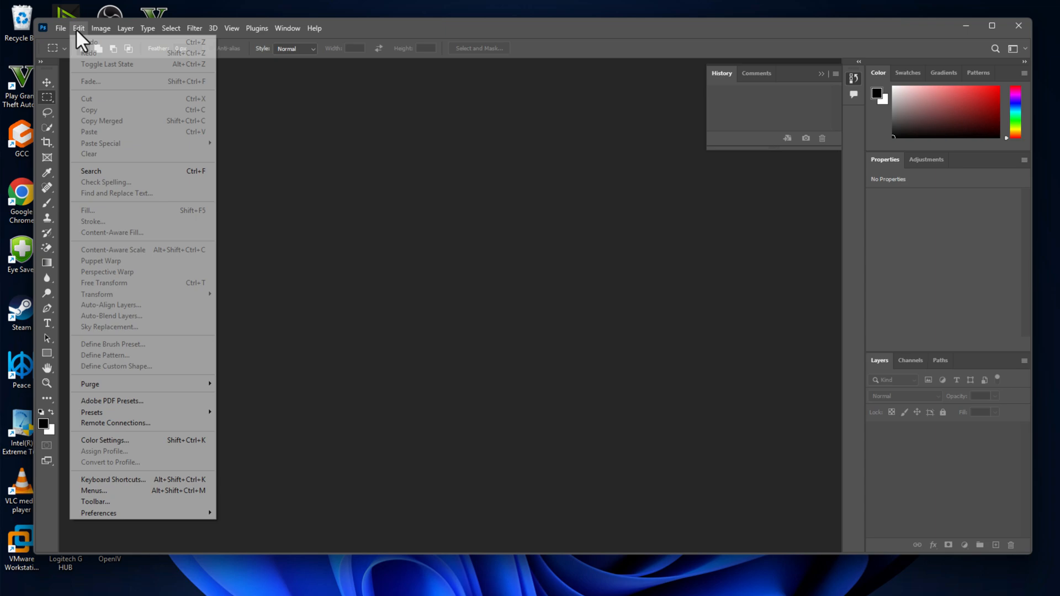
mouse_move(99, 512)
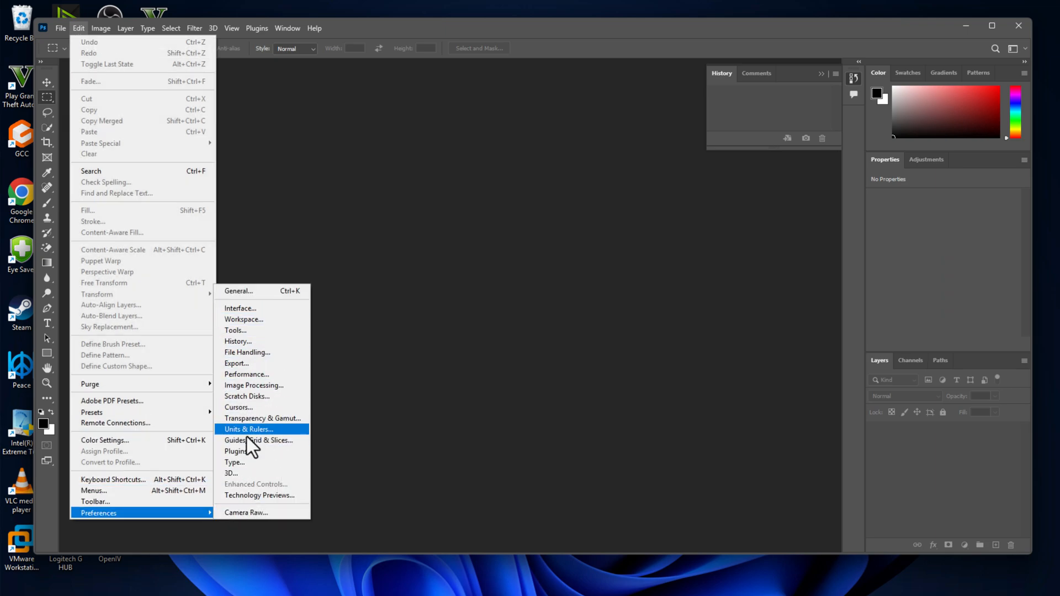
mouse_move(271, 495)
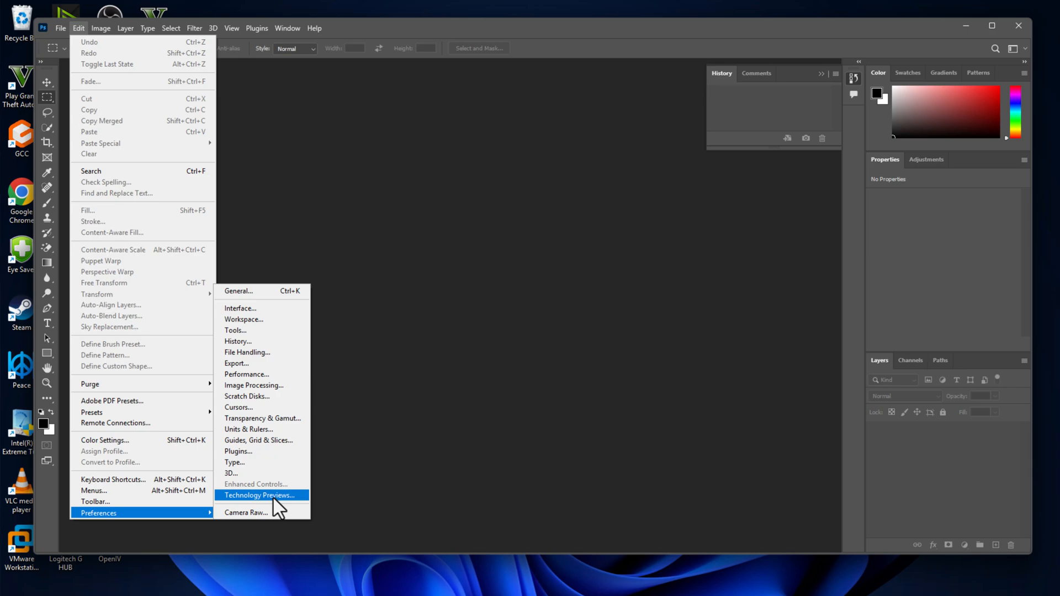
click(258, 495)
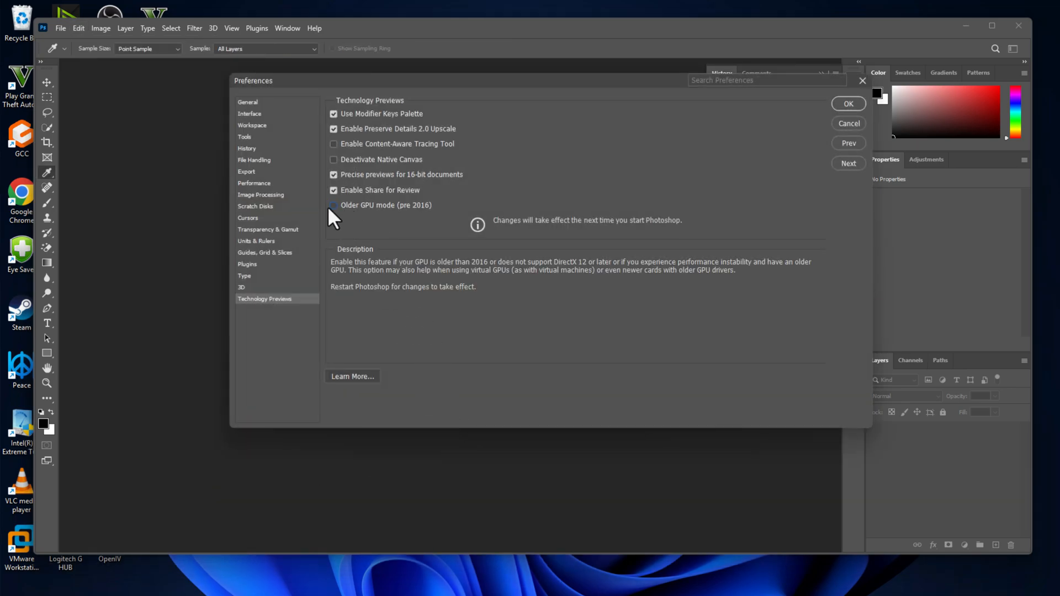
click(332, 206)
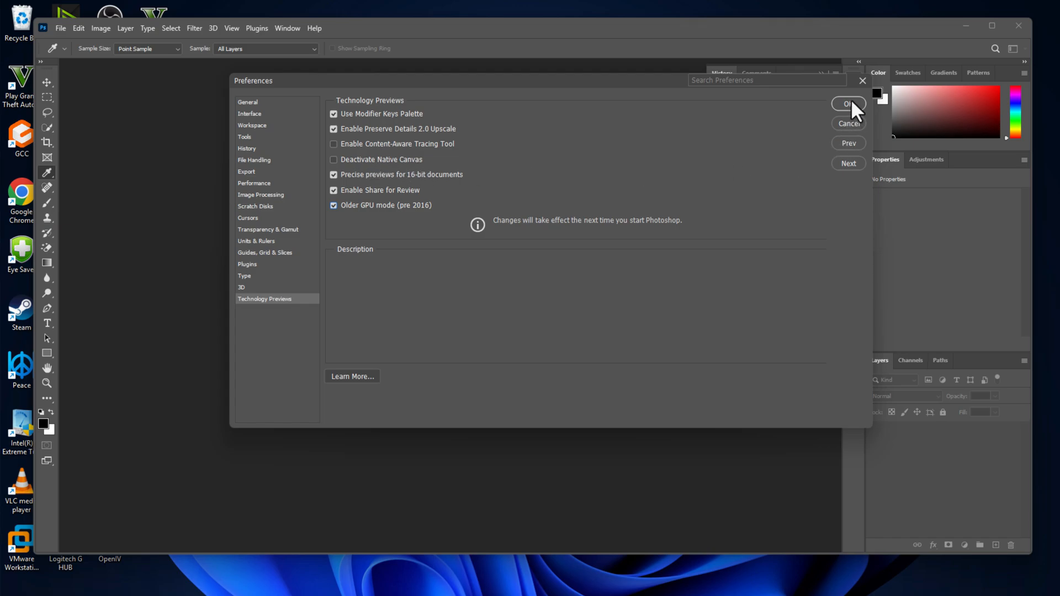
click(848, 104)
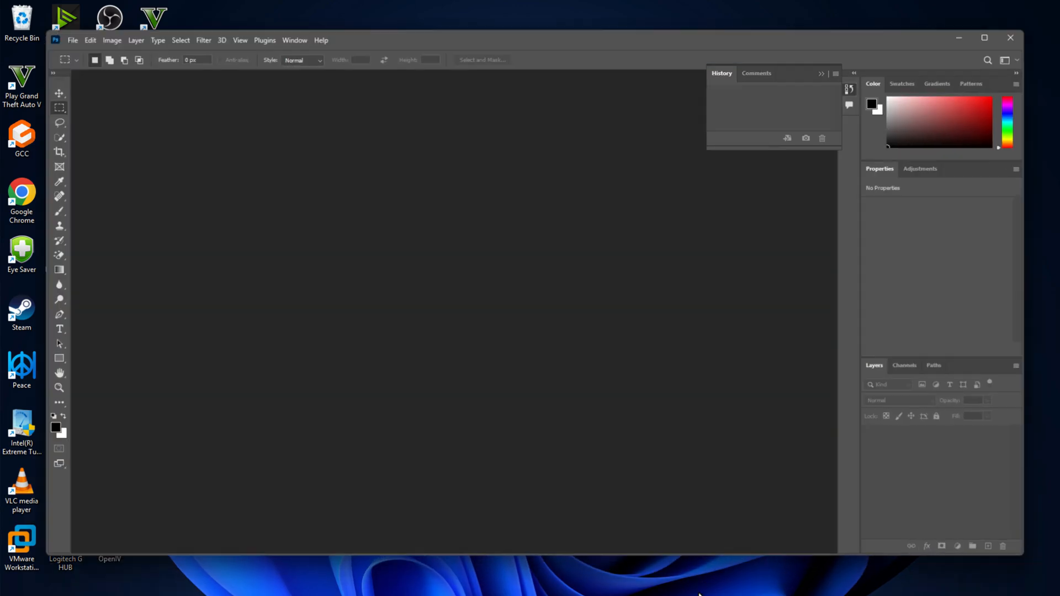
Enable Reset Preferences On Quit in General preferences, confirm the prompt, and close Preferences.
click(89, 40)
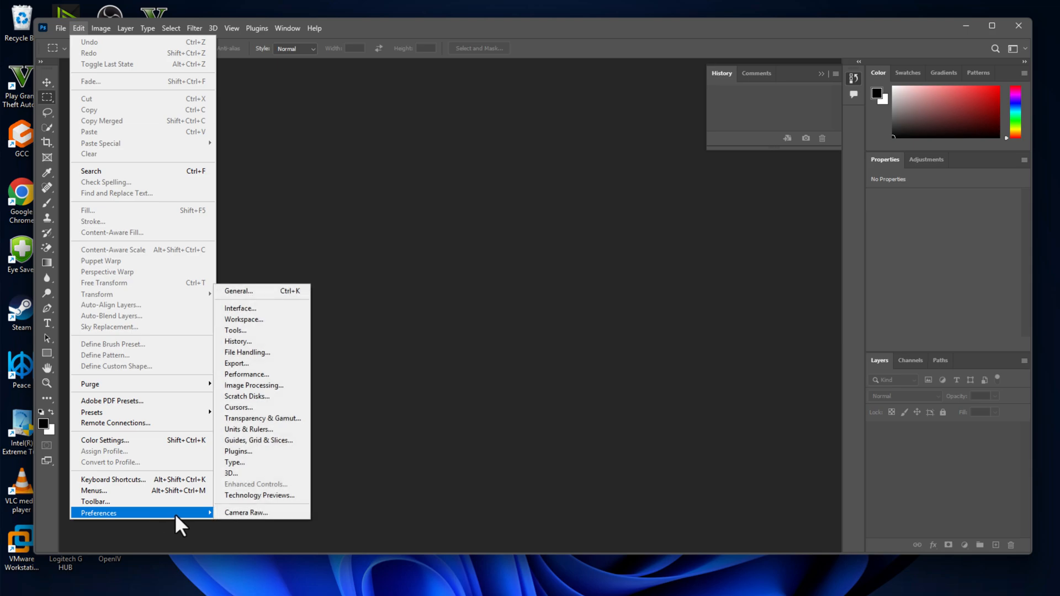
mouse_move(263, 364)
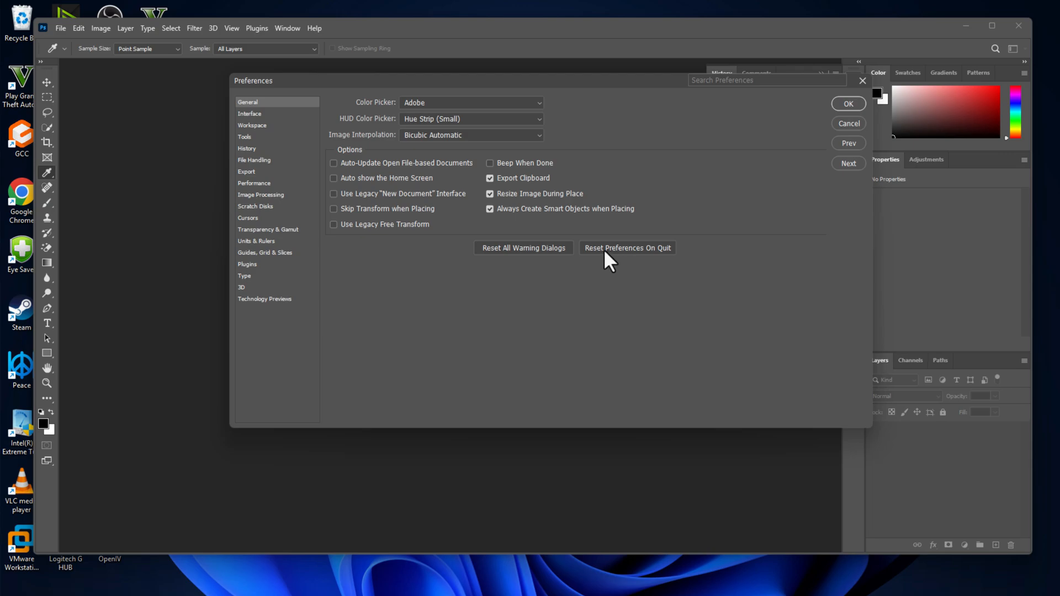
mouse_move(639, 264)
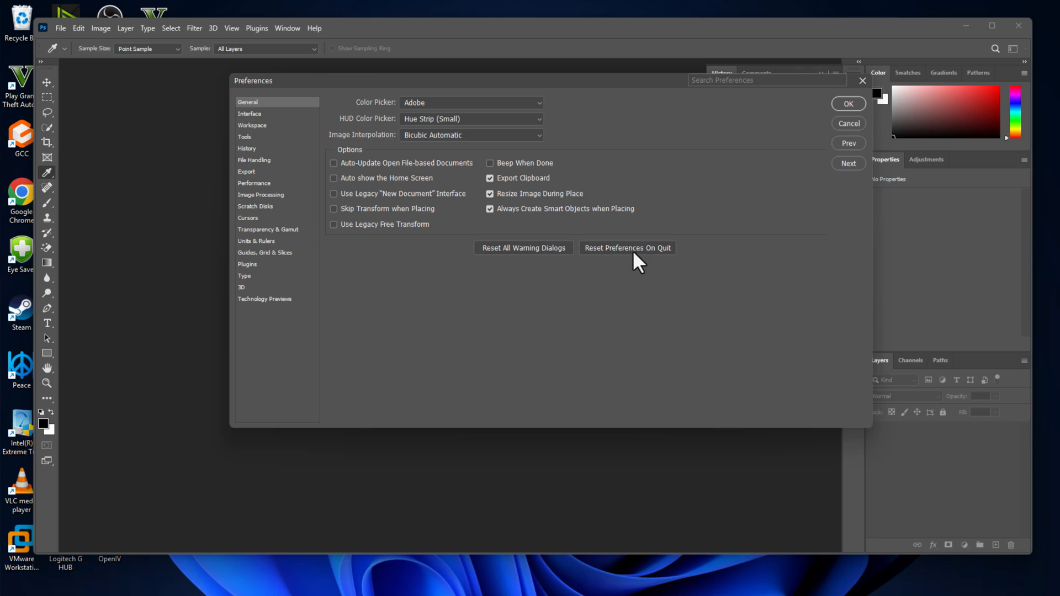
mouse_move(648, 263)
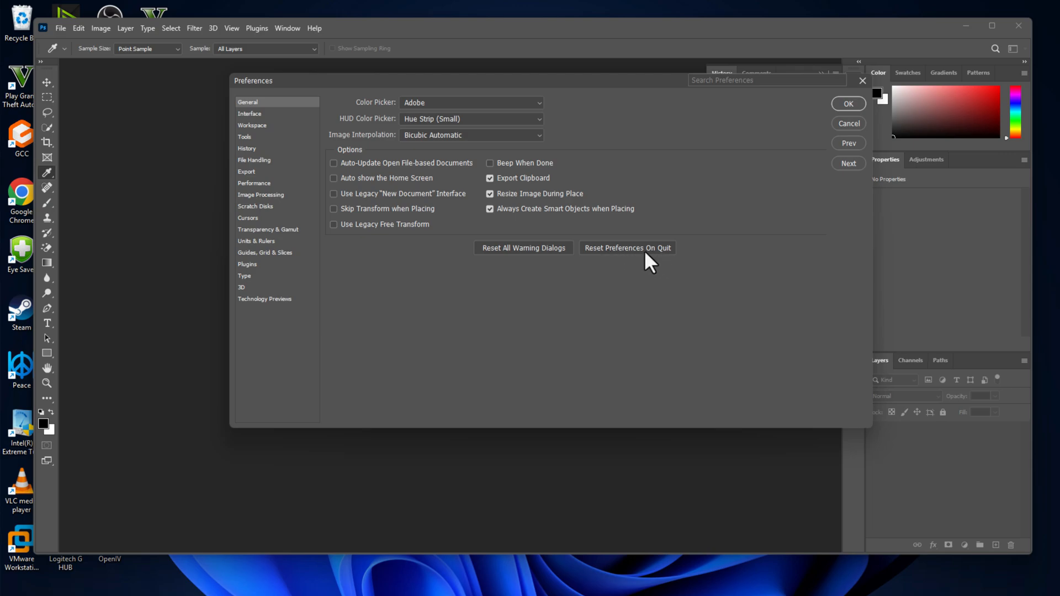
click(625, 247)
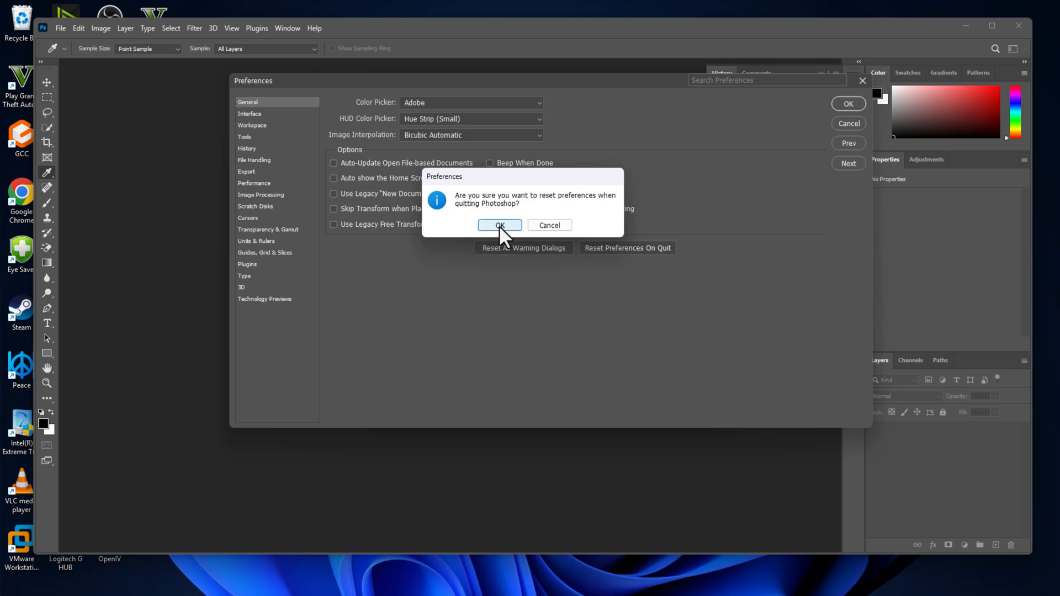
click(499, 225)
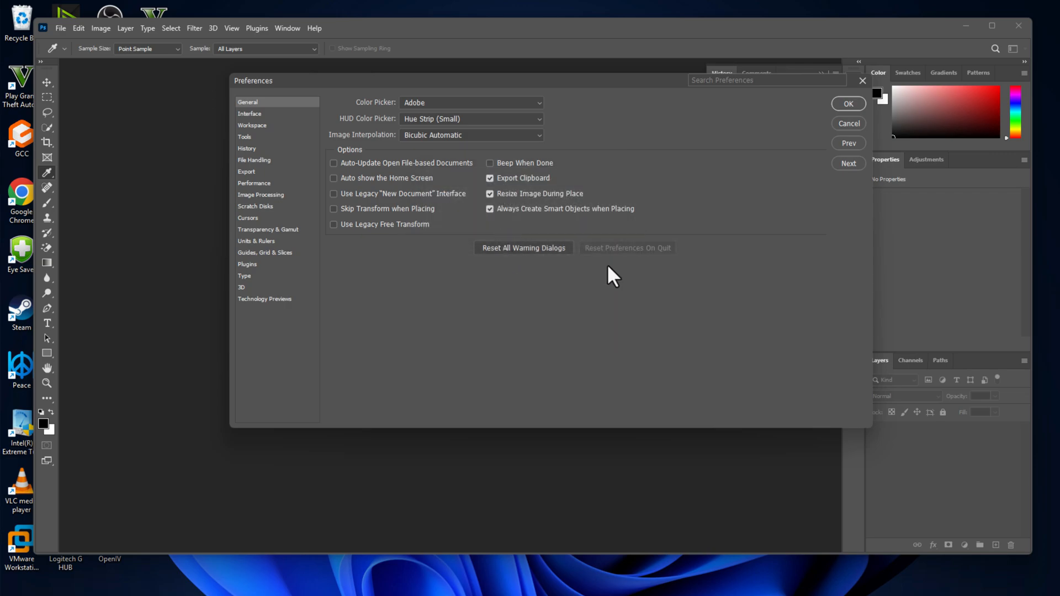
click(848, 103)
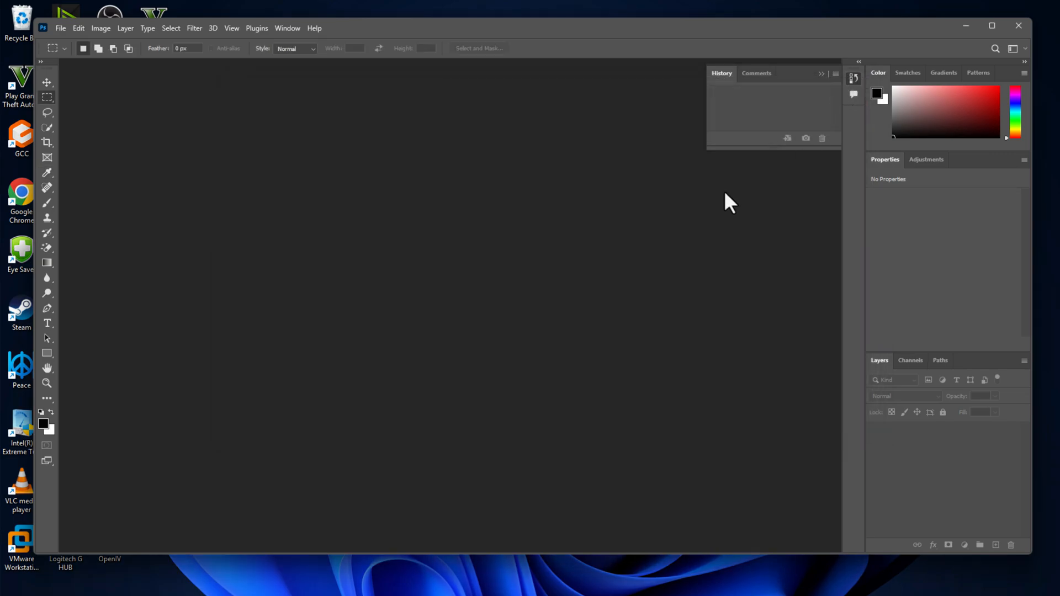